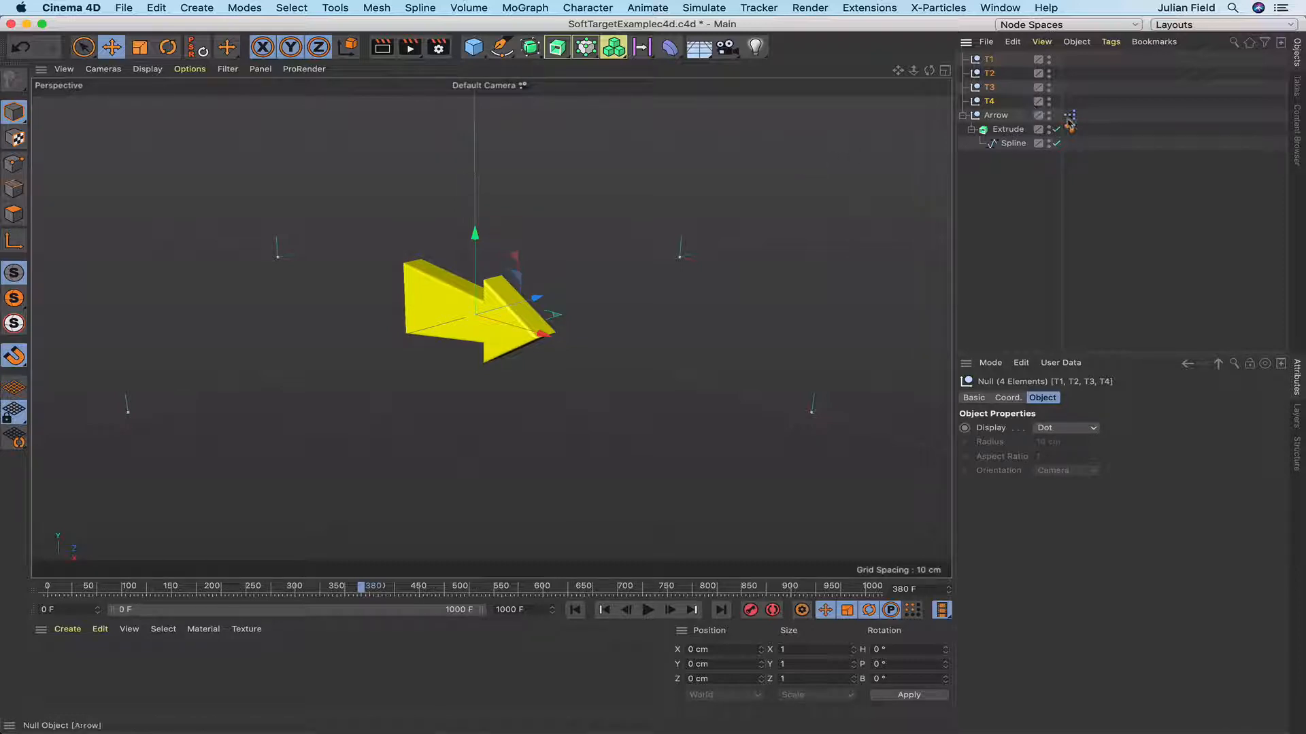
- Open the Arrow object's XPresso tag to show its empty node editor
click(1071, 115)
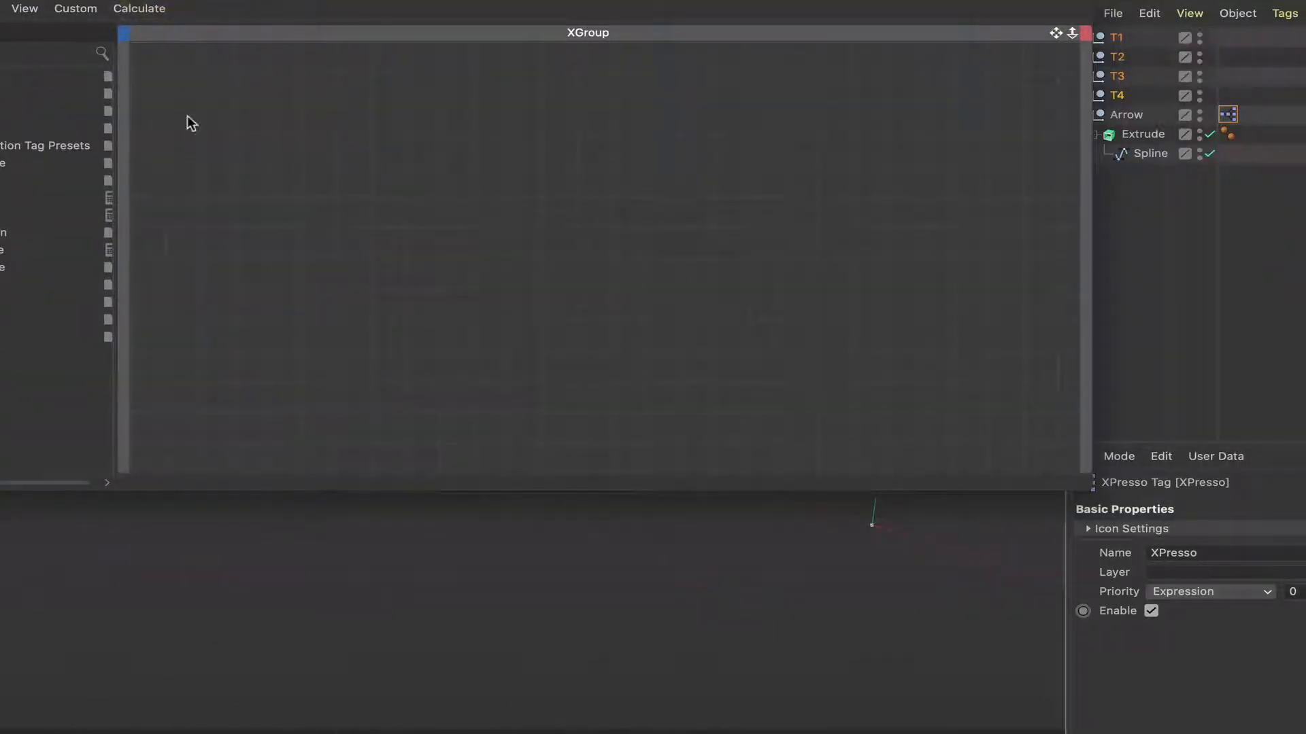
- Add a Time node with a Frame output in place of Time, aligned upper left
right_click(190, 122)
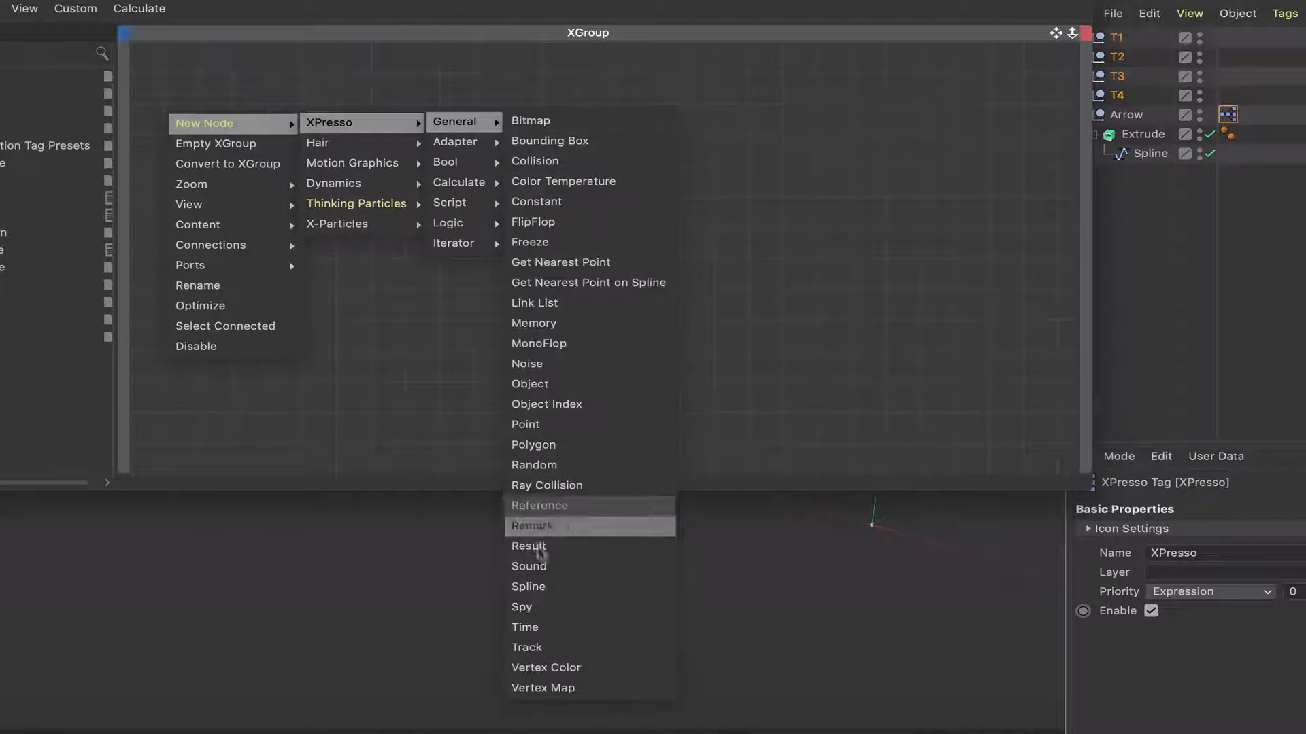
click(524, 627)
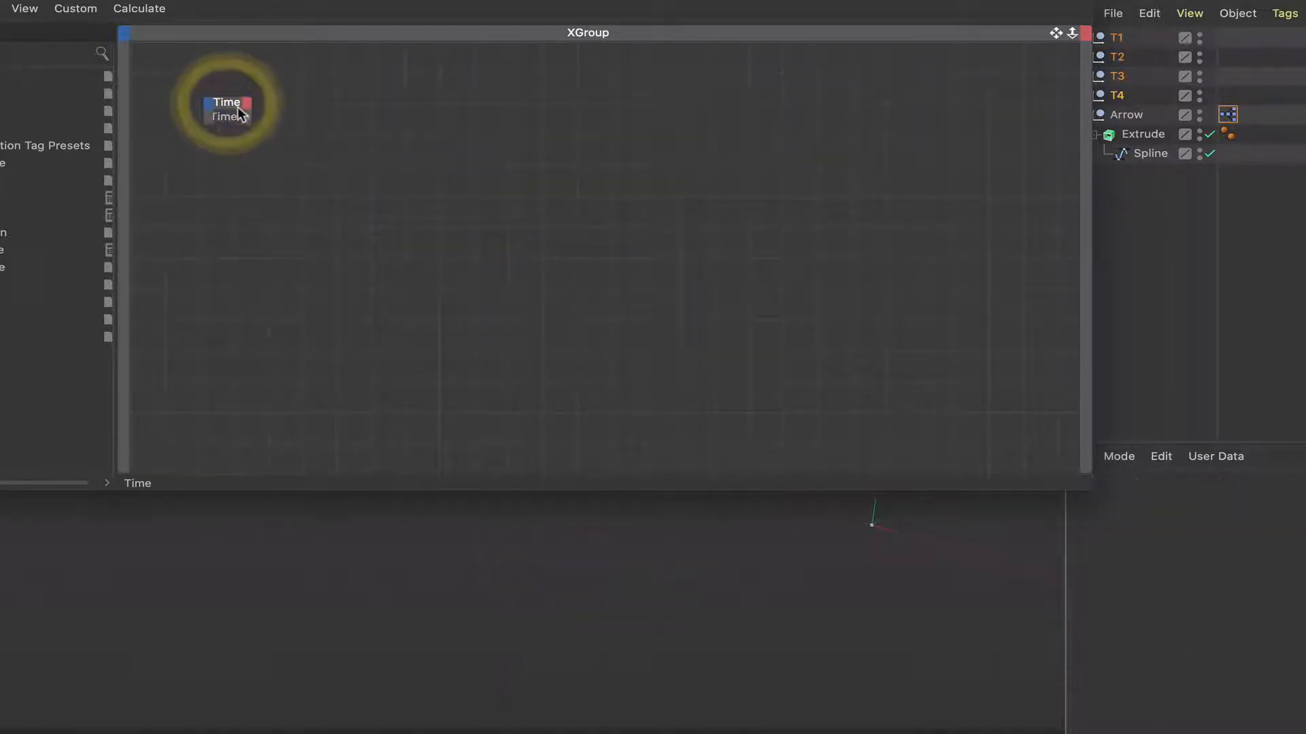
click(225, 115)
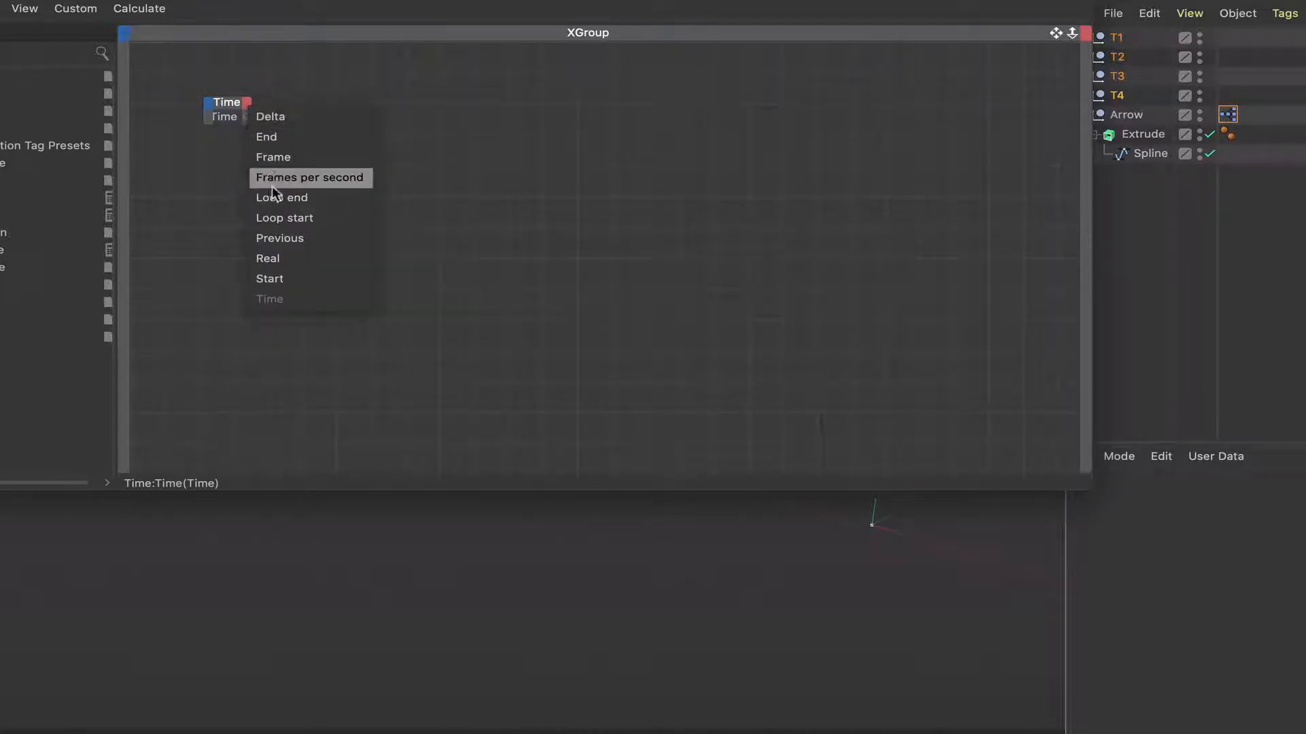
click(272, 157)
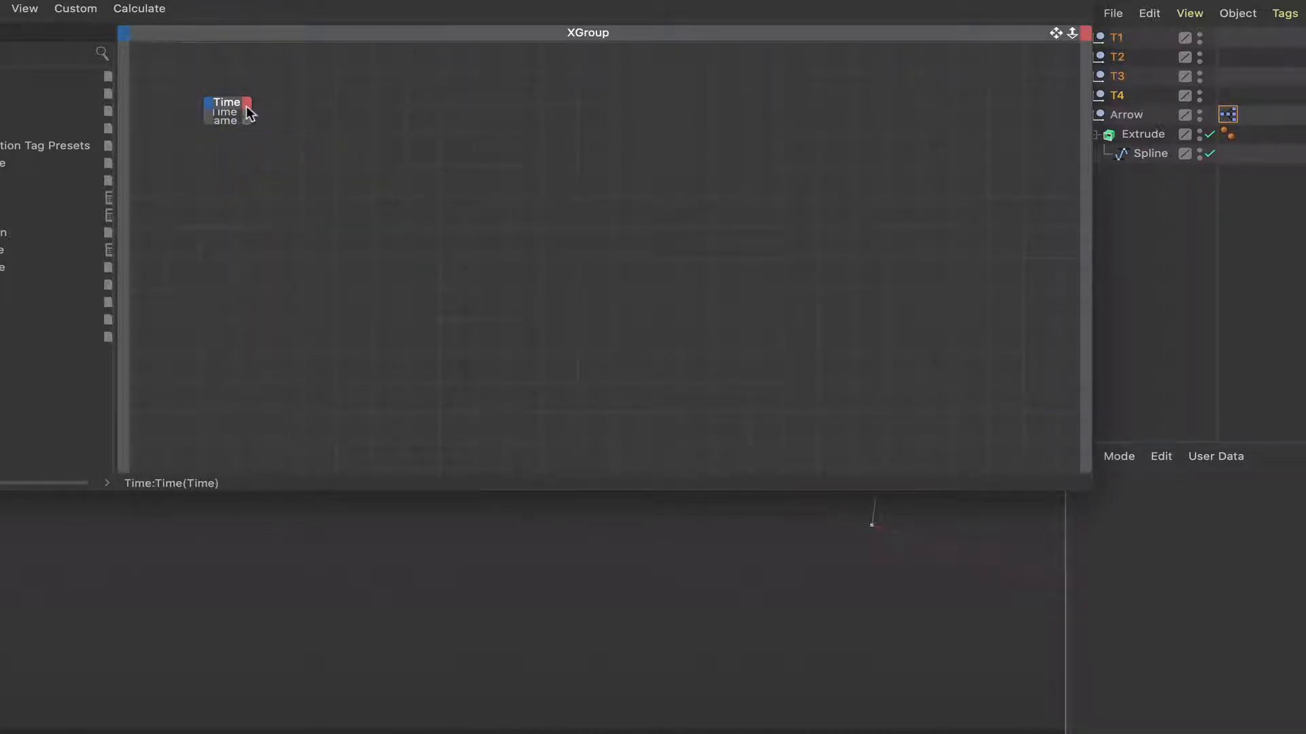
right_click(244, 113)
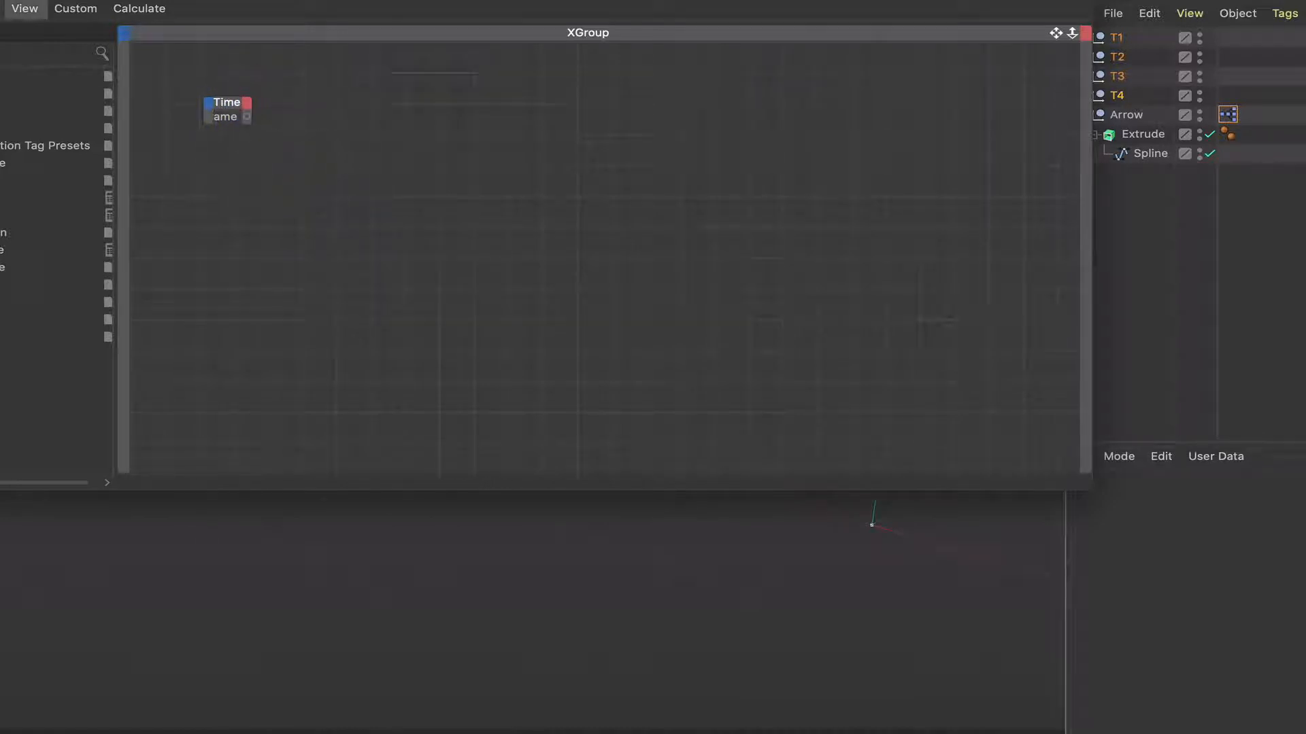
click(25, 8)
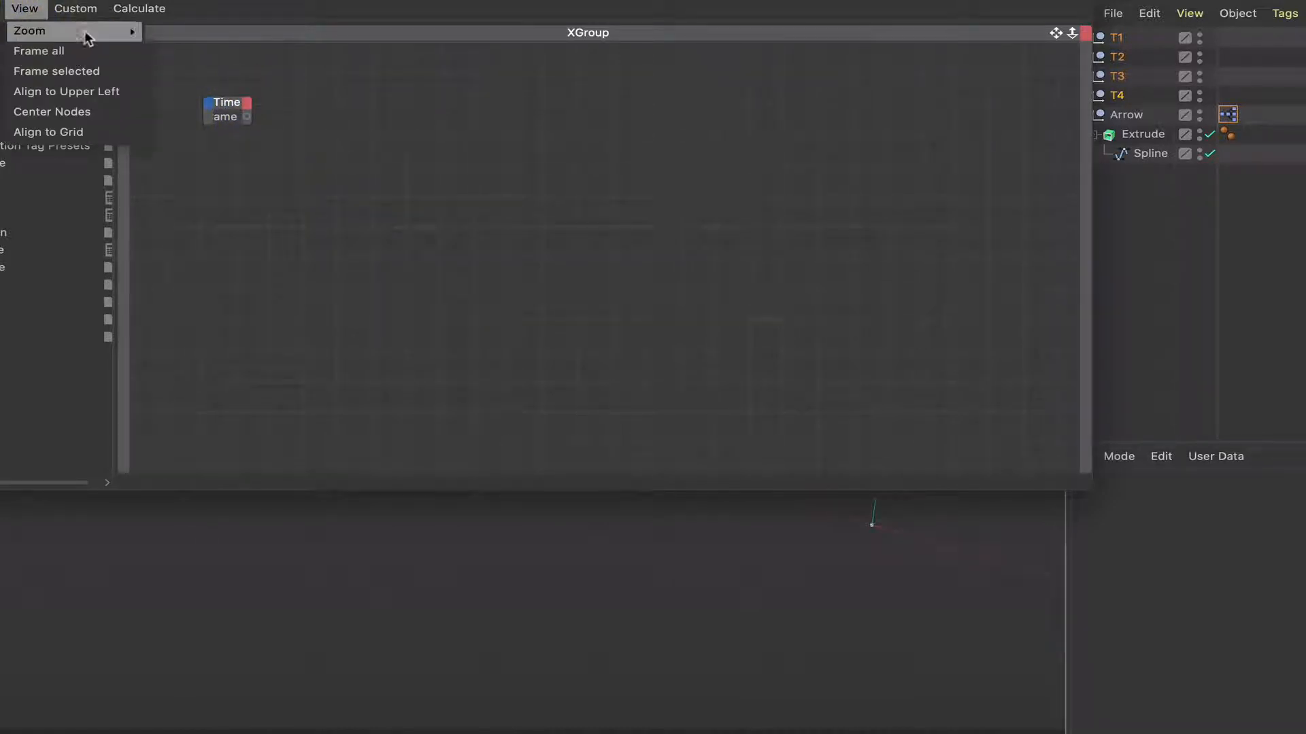
click(38, 51)
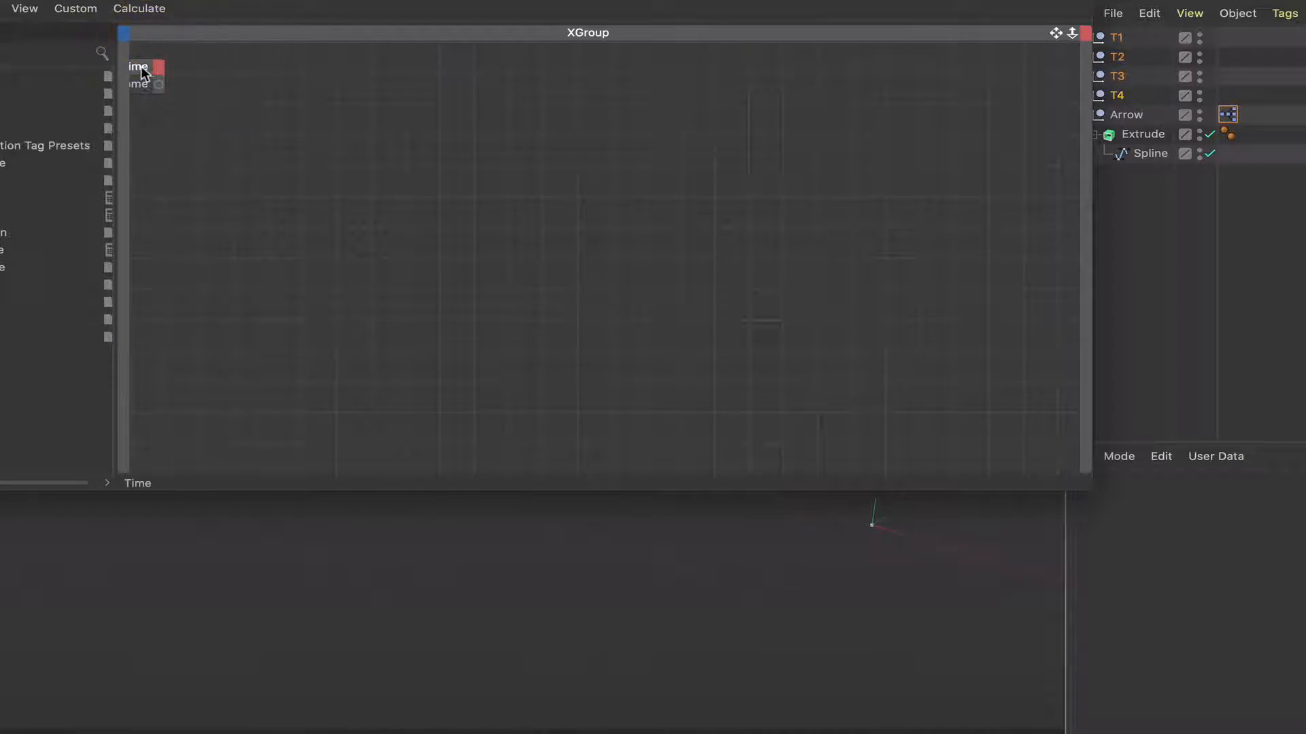
click(178, 70)
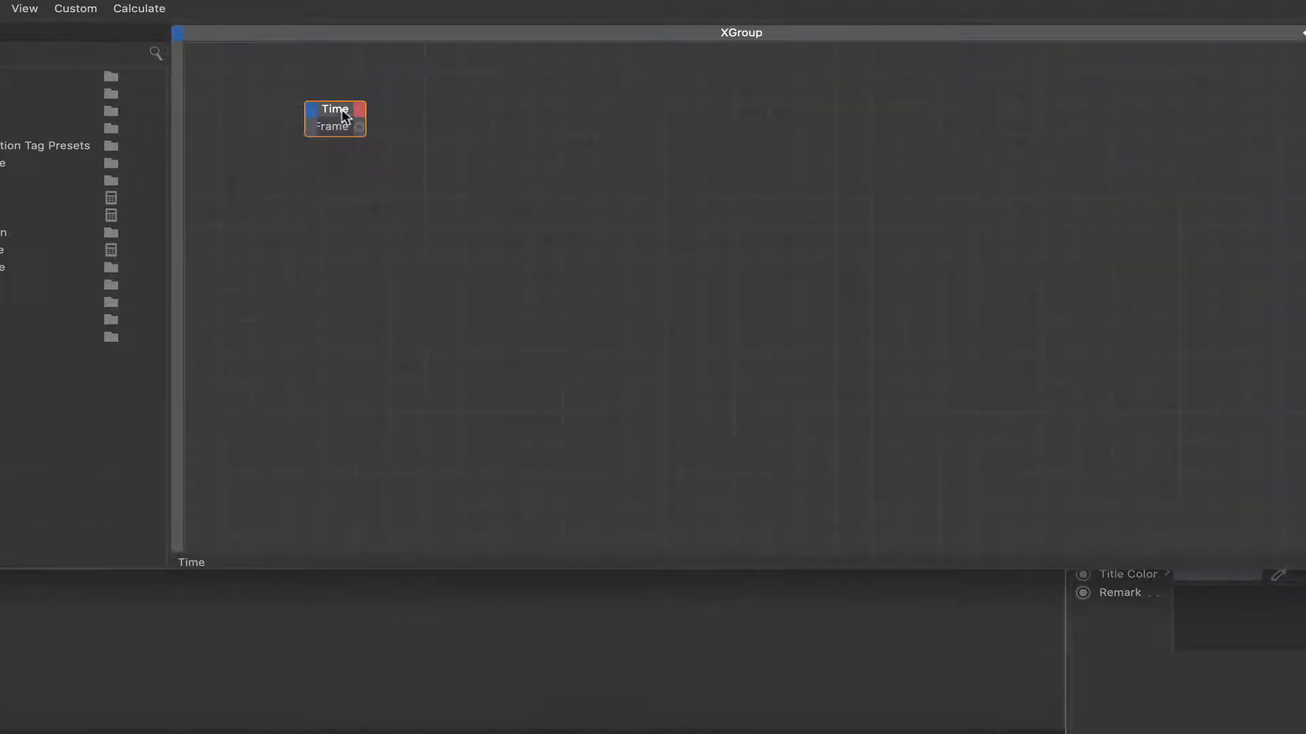
- Place two Compare nodes and a Math:Add node beside Time, wiring Frame into Math
drag(334, 118, 264, 107)
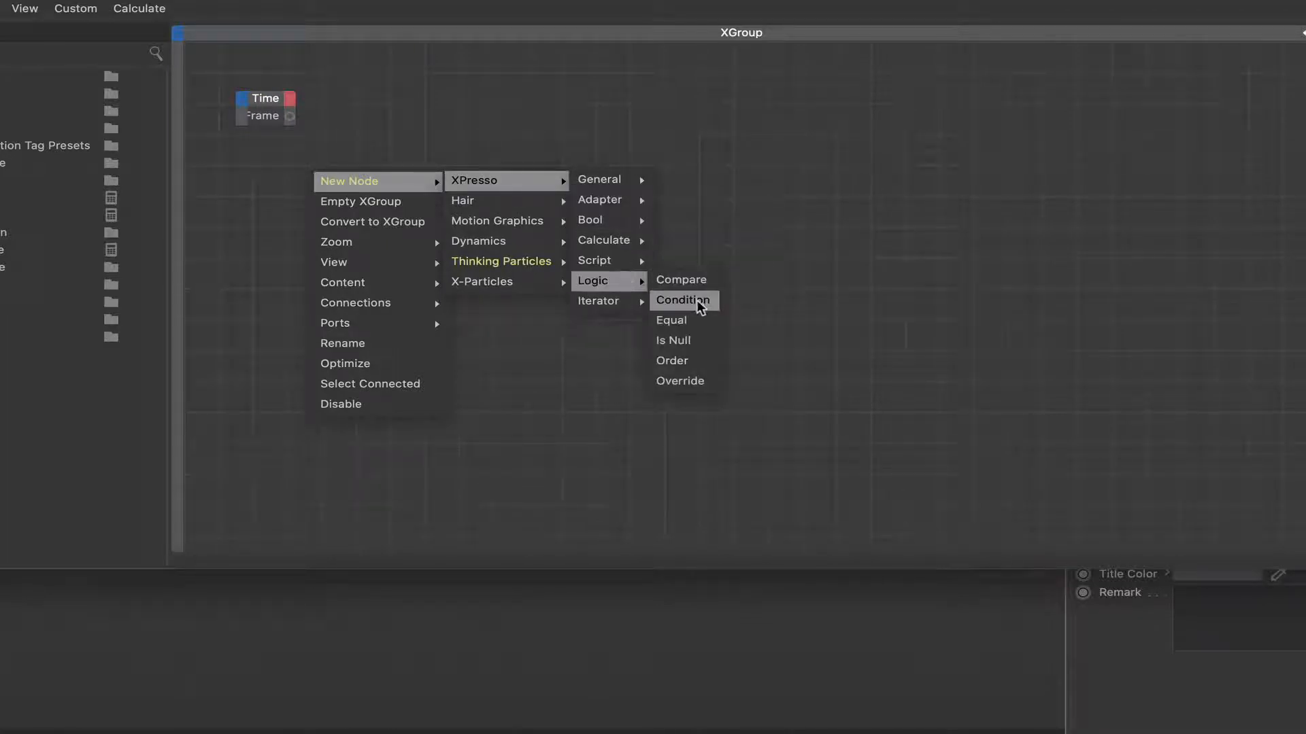
click(681, 278)
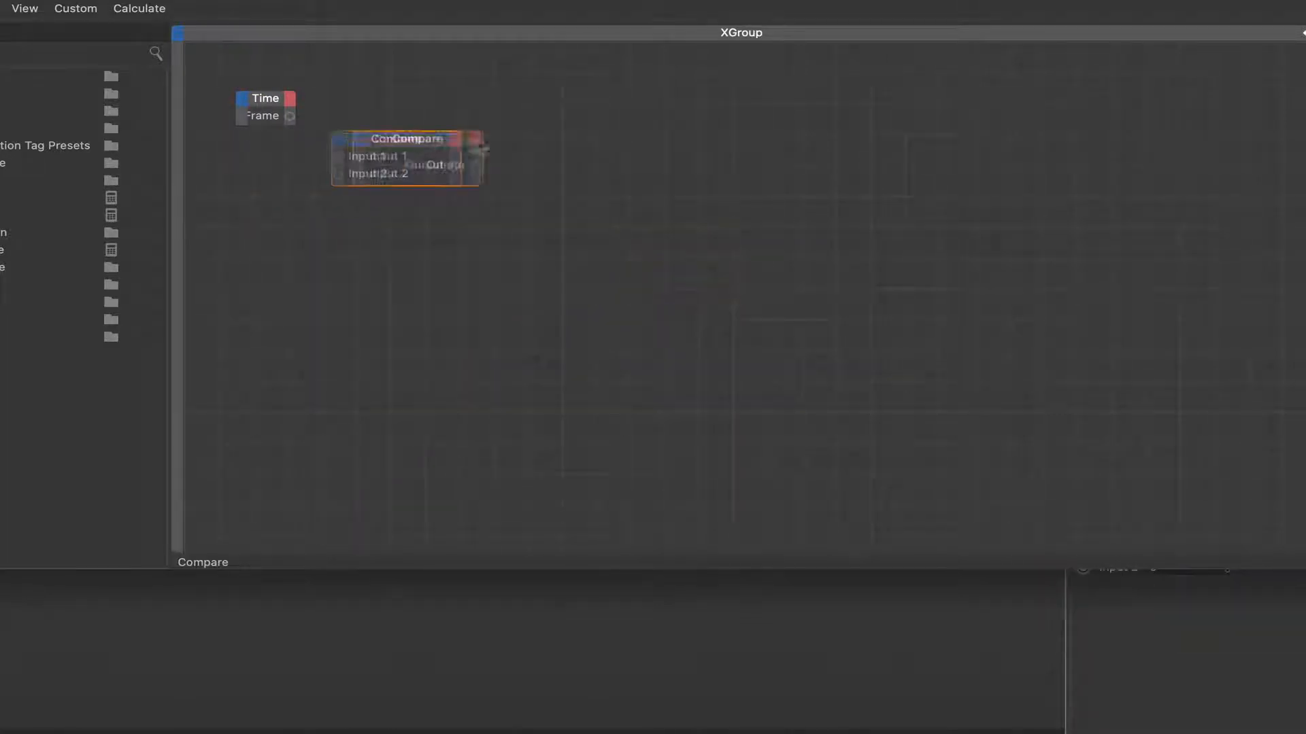
drag(406, 158, 524, 226)
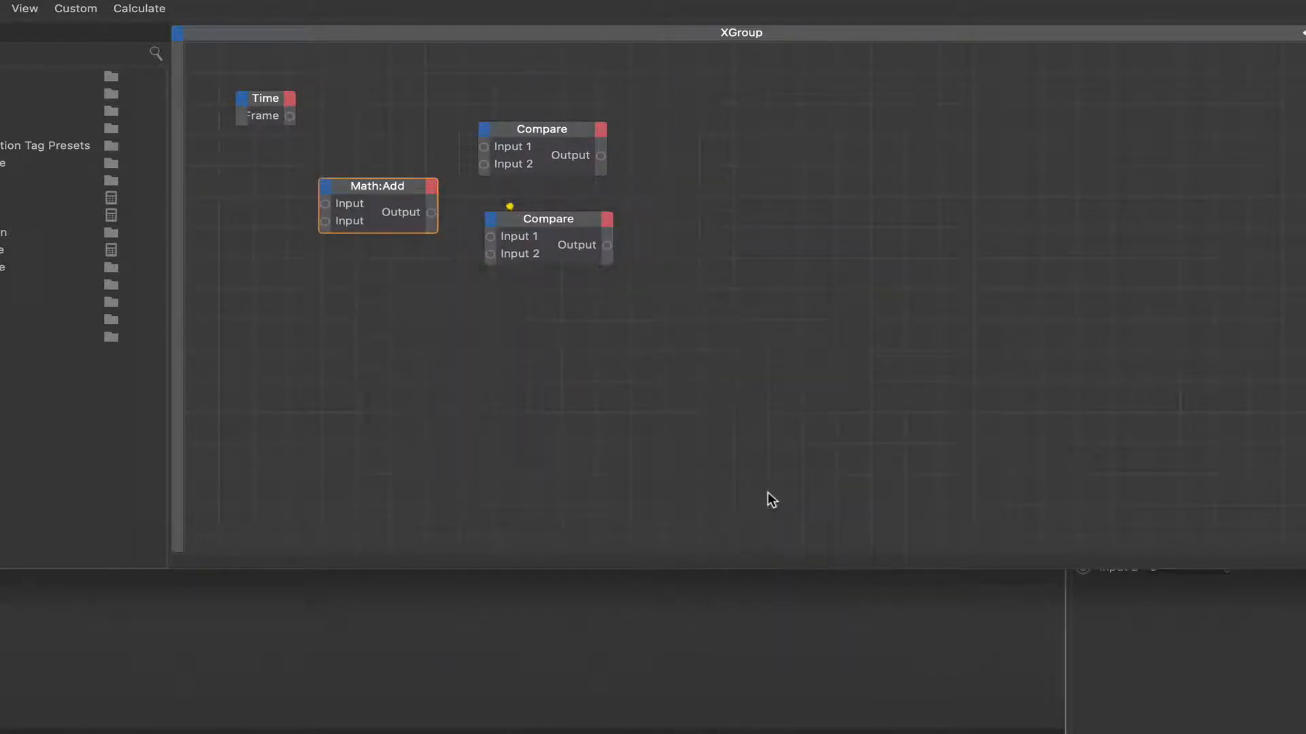
drag(377, 186, 377, 149)
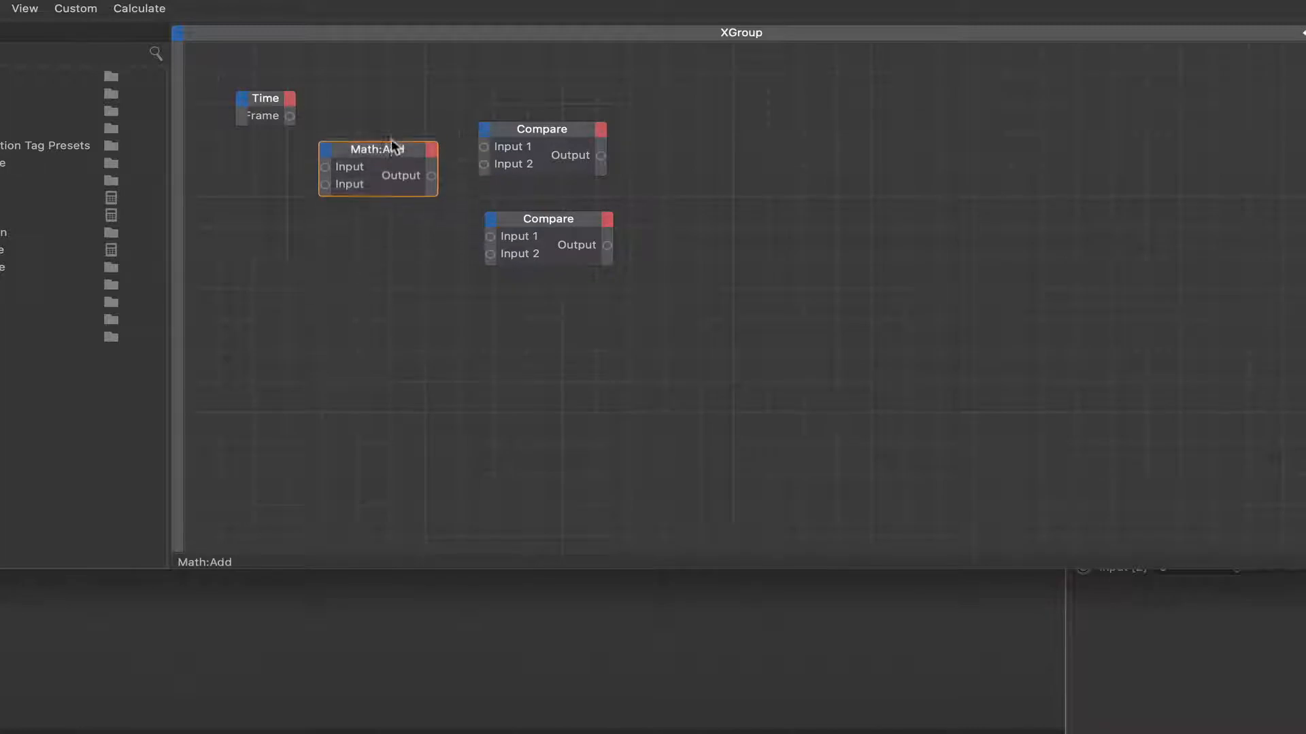
drag(379, 148, 385, 103)
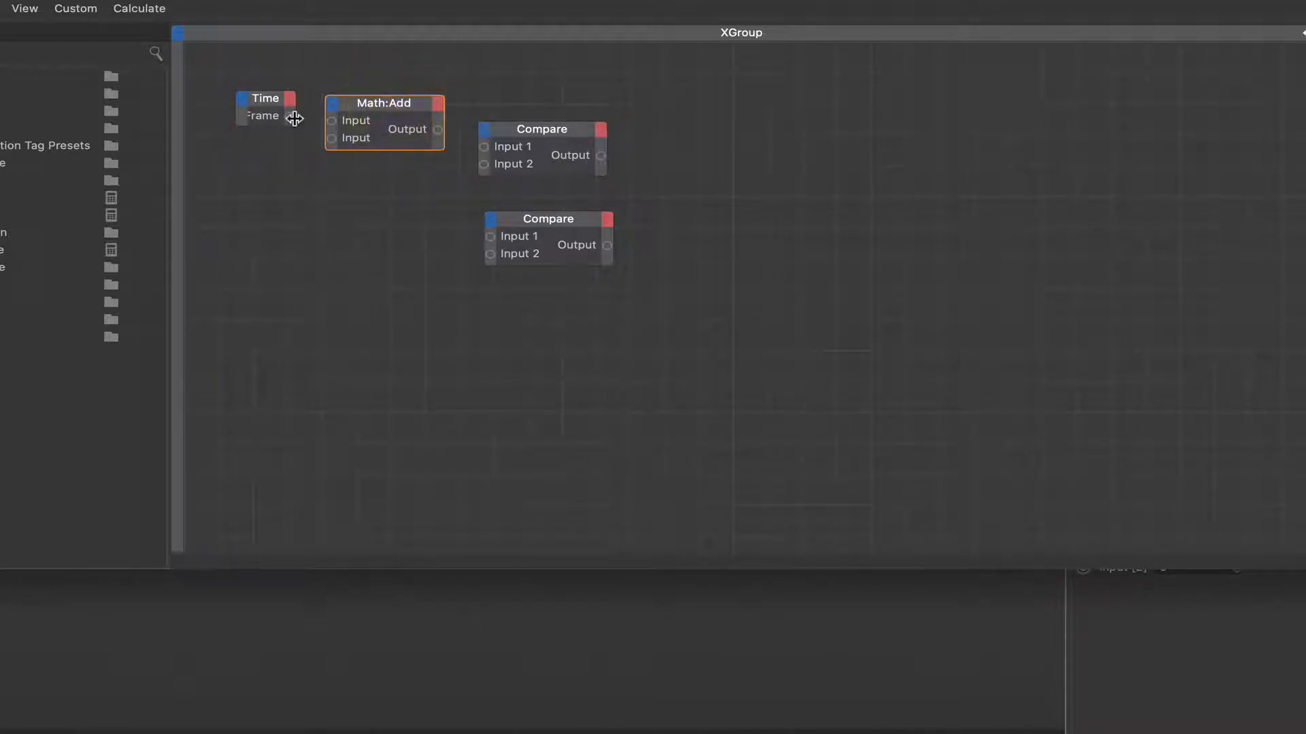
drag(293, 116, 331, 120)
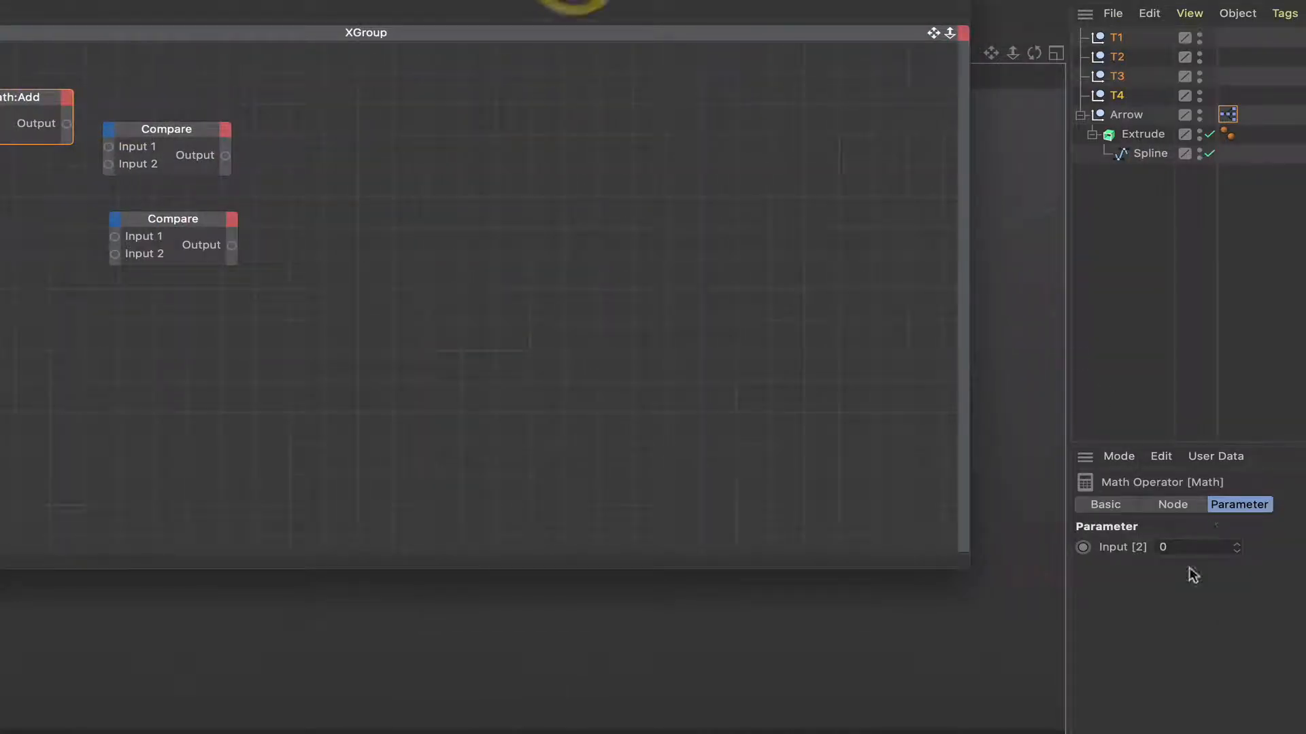
- Set the math node to Modulo, wiring it to the upper Compare and Frame to the lower Compare
click(1172, 504)
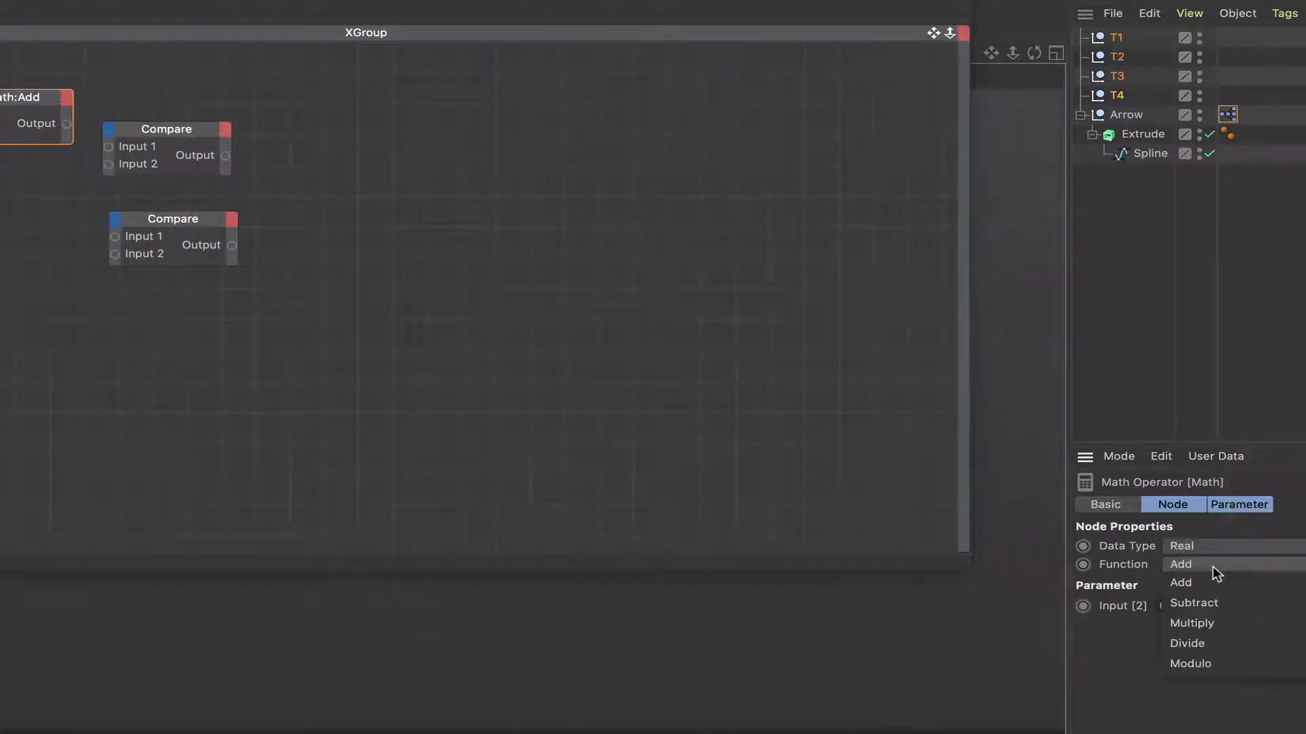
click(1190, 664)
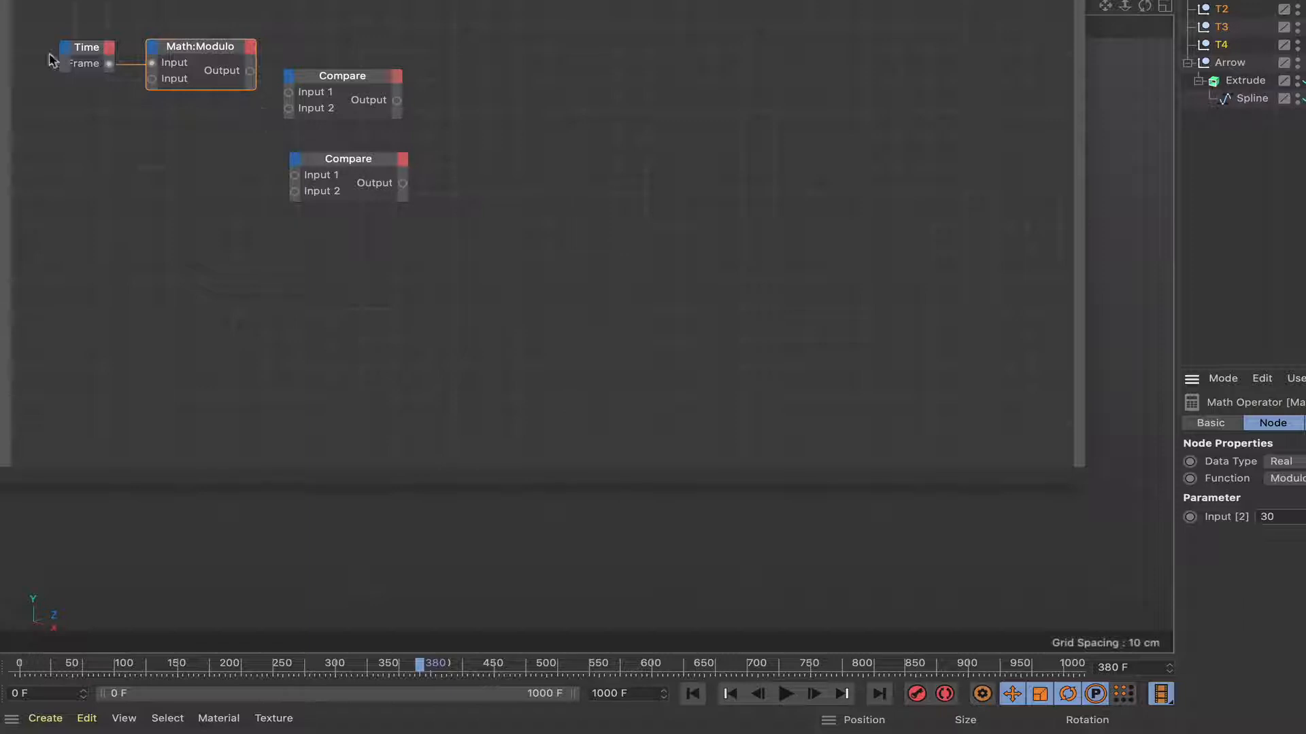
mouse_move(250, 70)
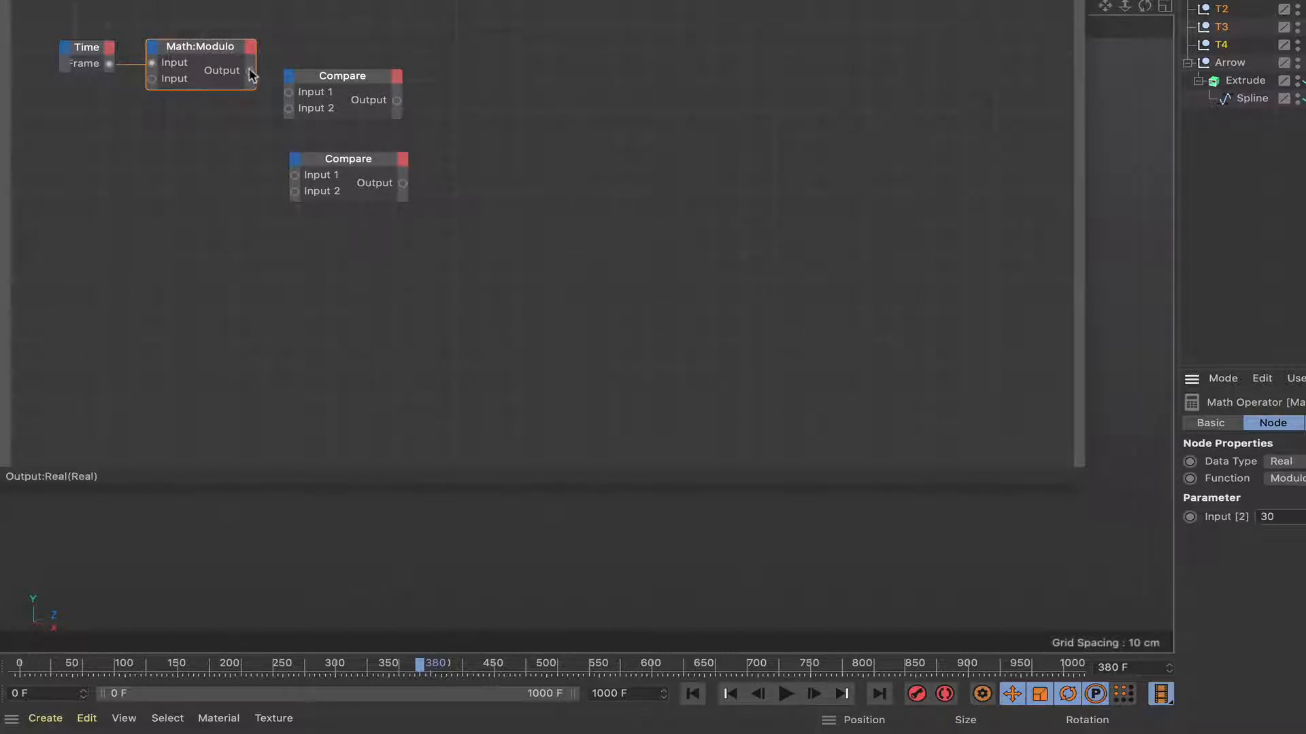
click(341, 75)
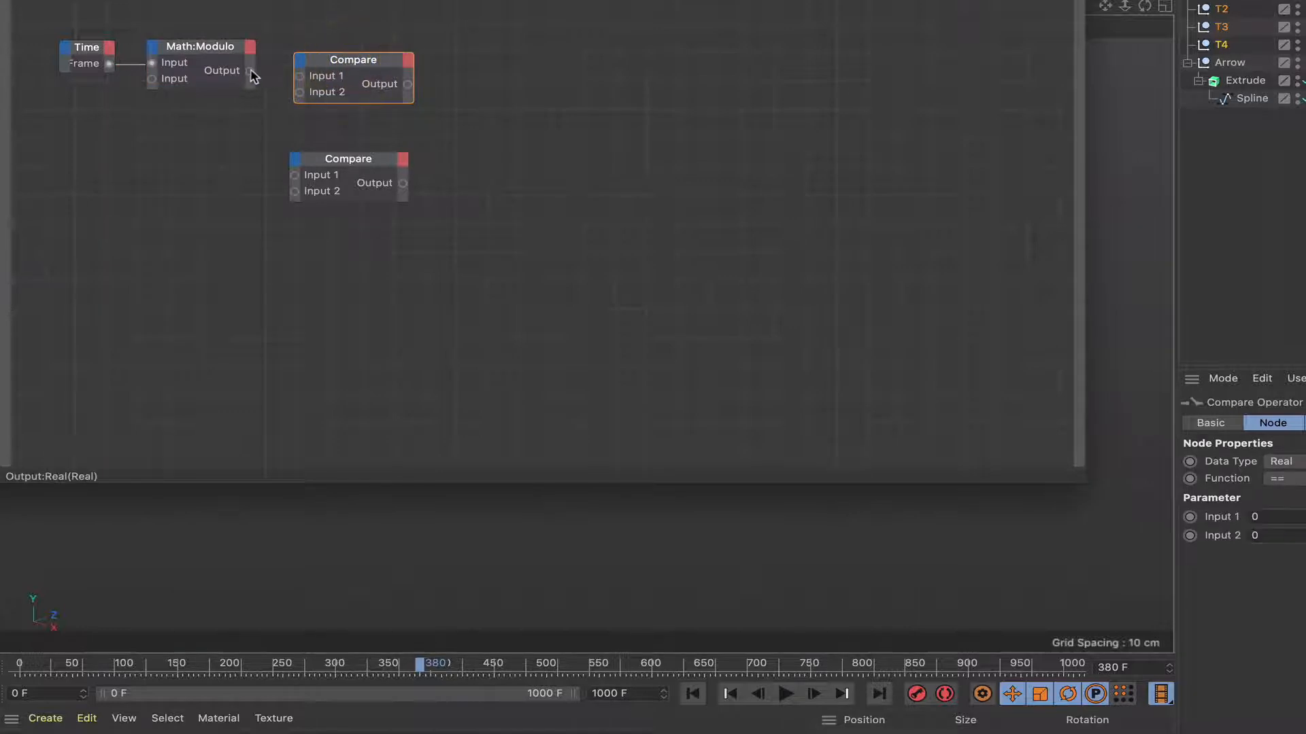
drag(248, 70, 300, 75)
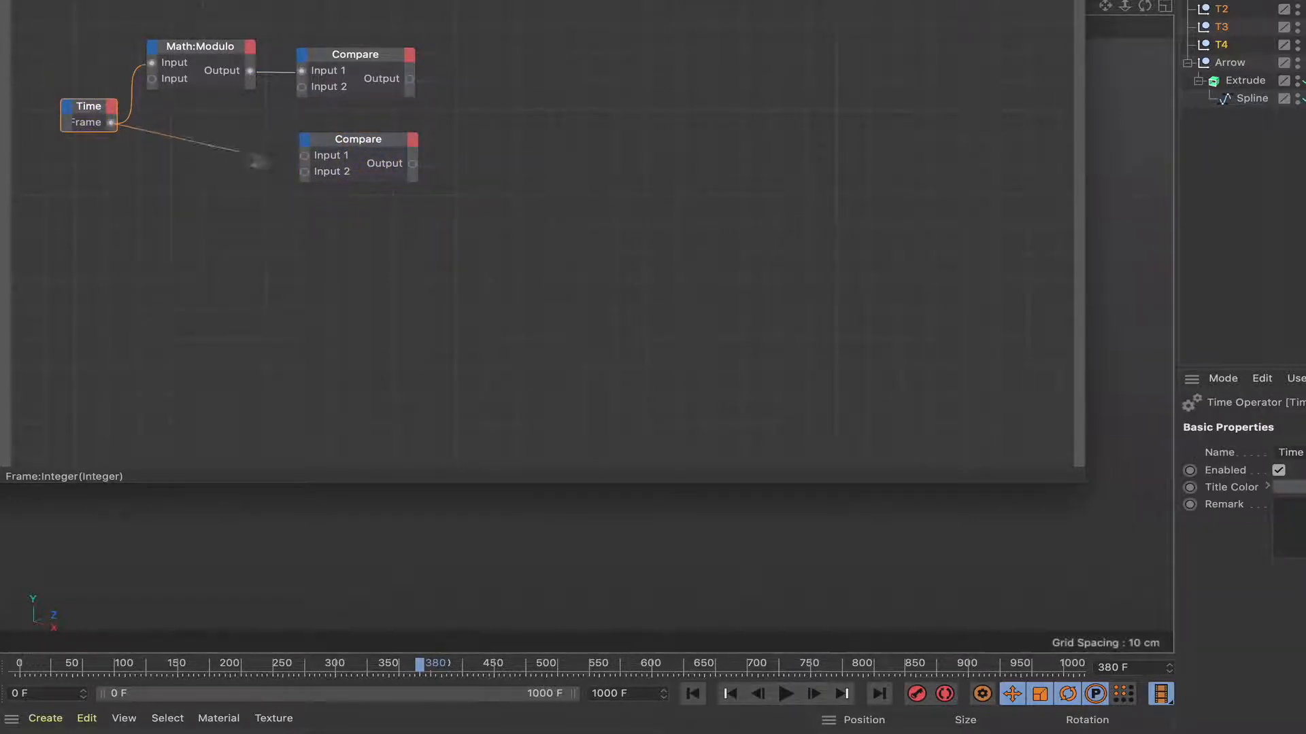
drag(111, 122, 304, 155)
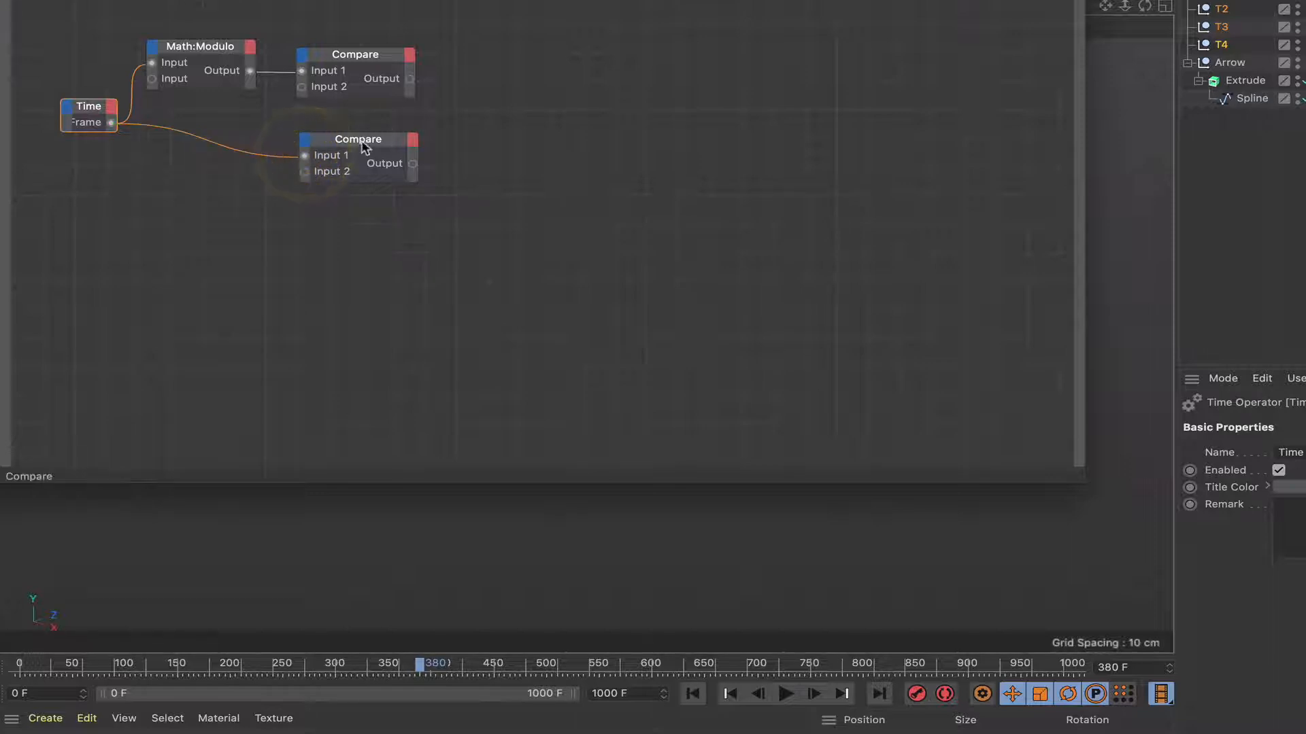
mouse_move(492, 95)
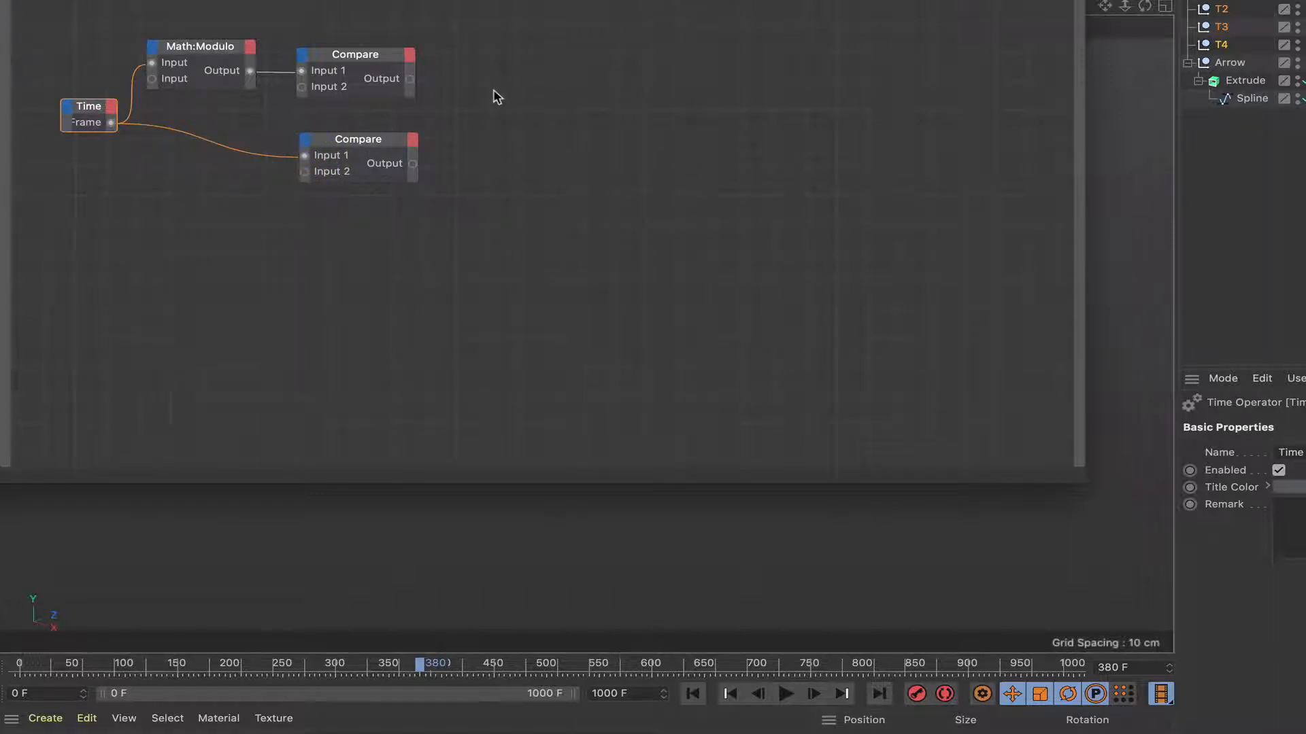
- Add a MonoFlop node, connecting upper Compare to Trigger and lower Compare to Reset
right_click(493, 95)
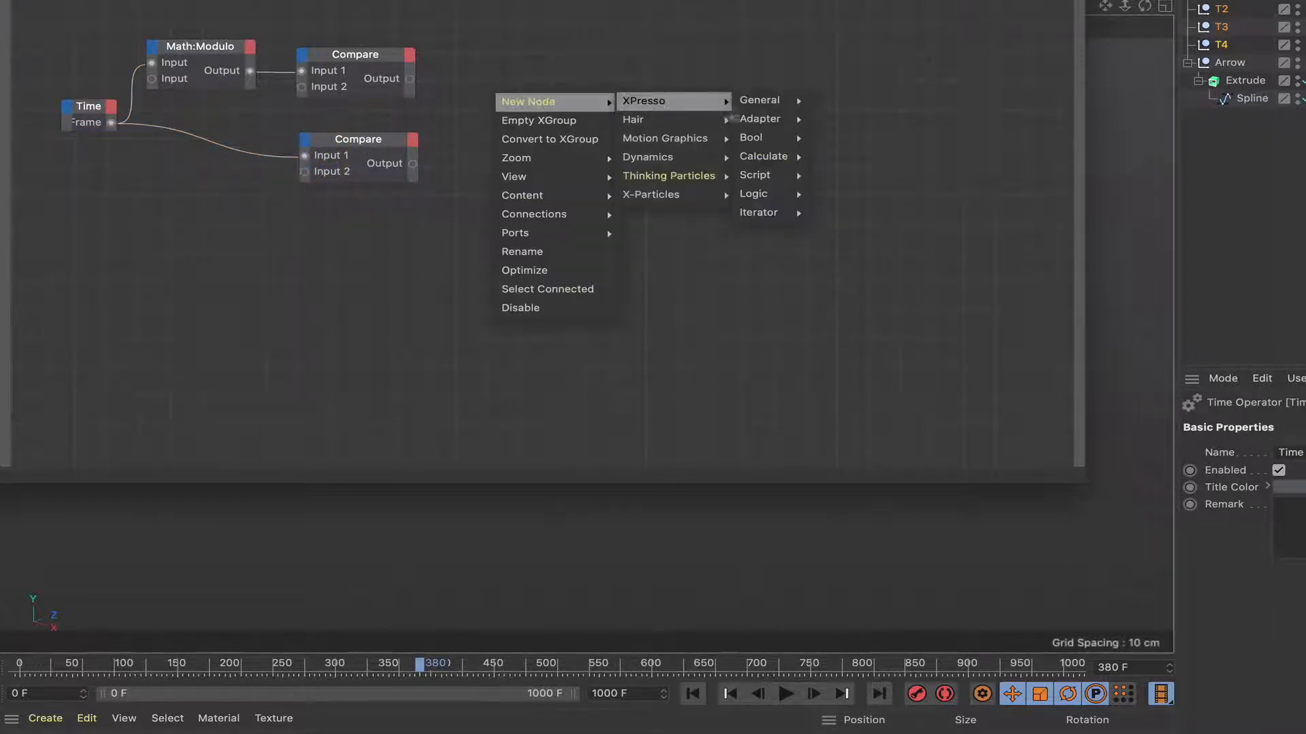
click(752, 193)
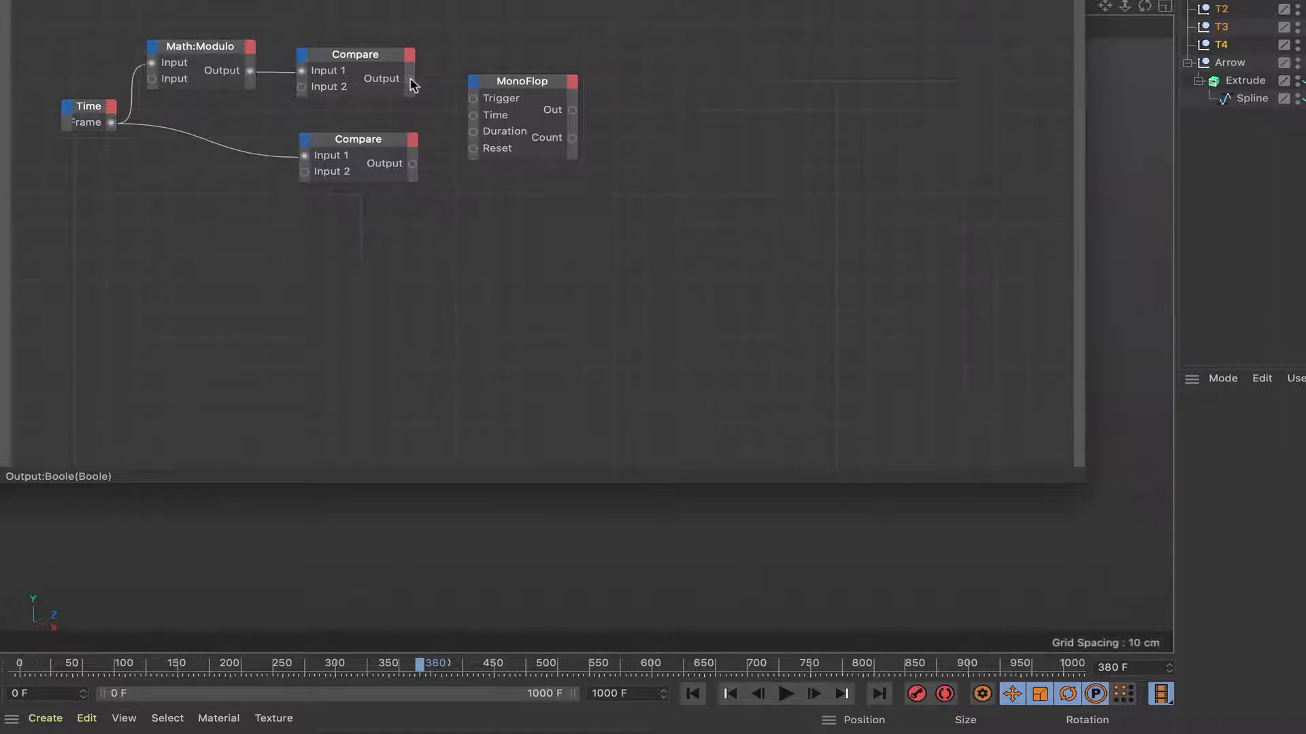
drag(411, 78, 472, 98)
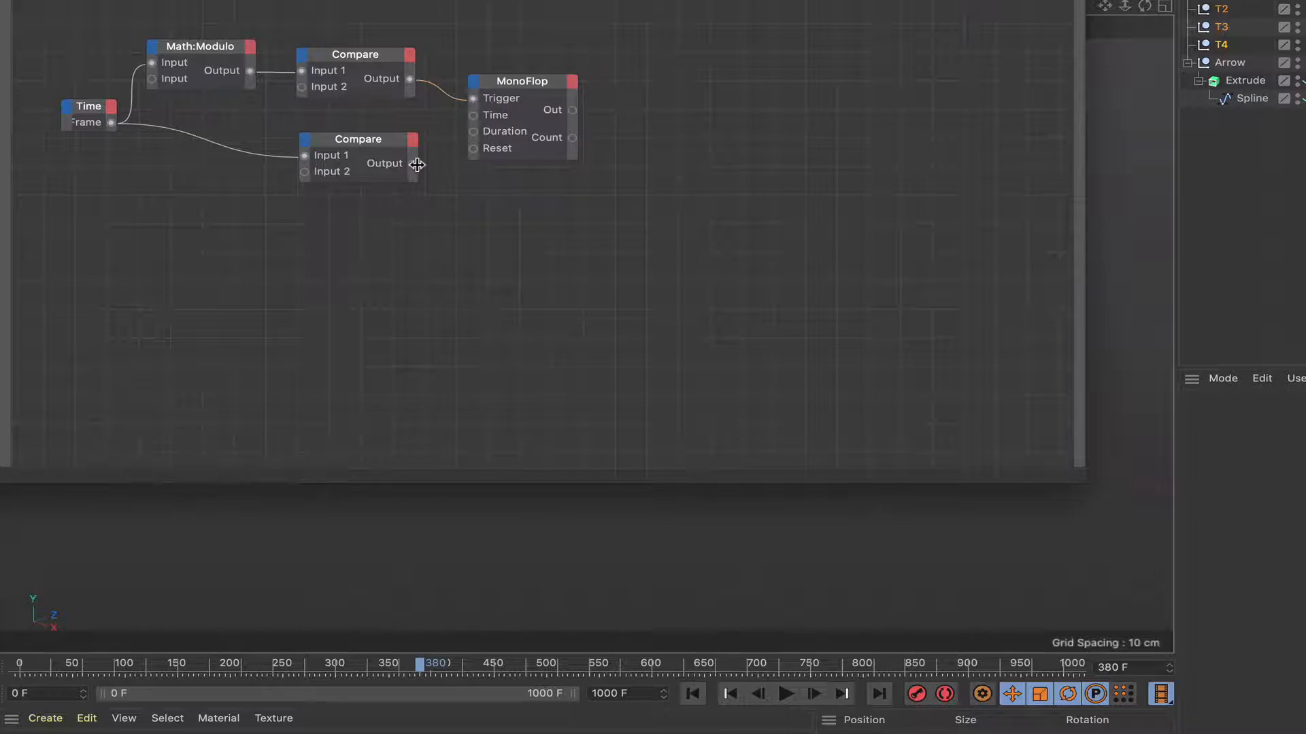
drag(412, 163, 474, 149)
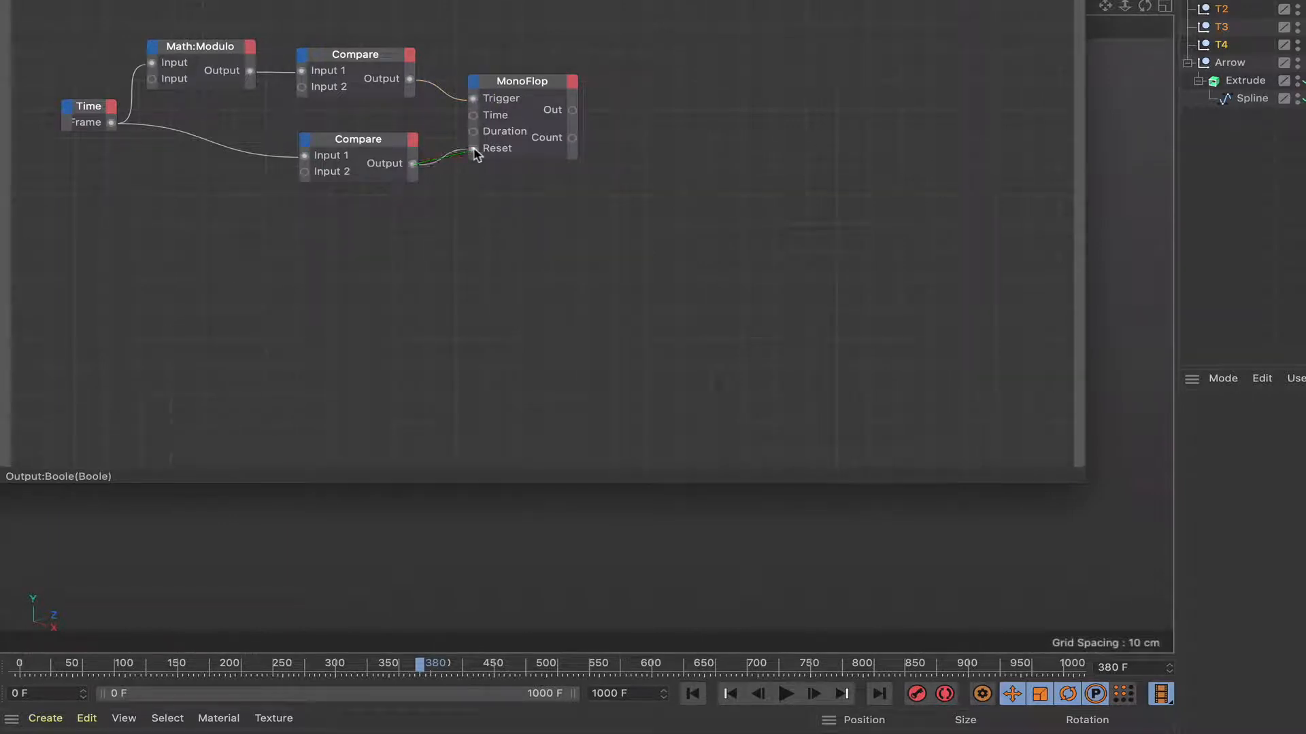
mouse_move(89, 107)
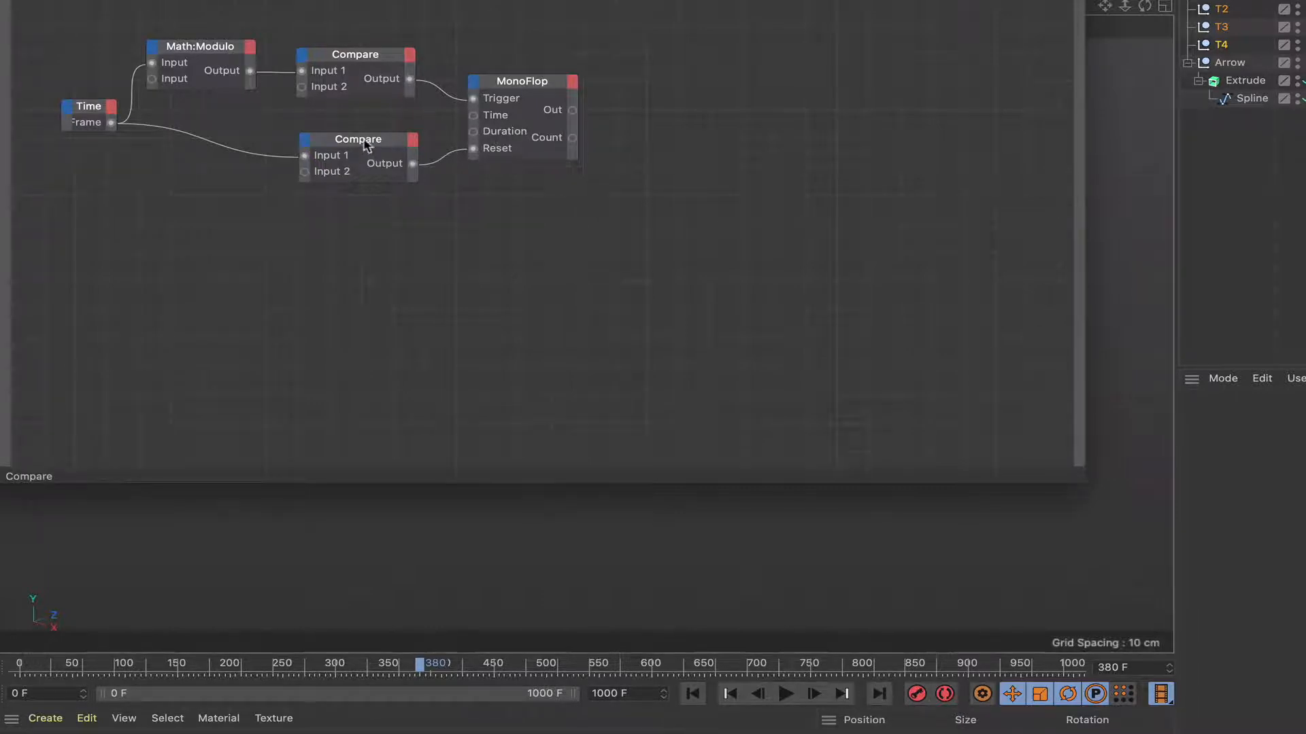
click(357, 138)
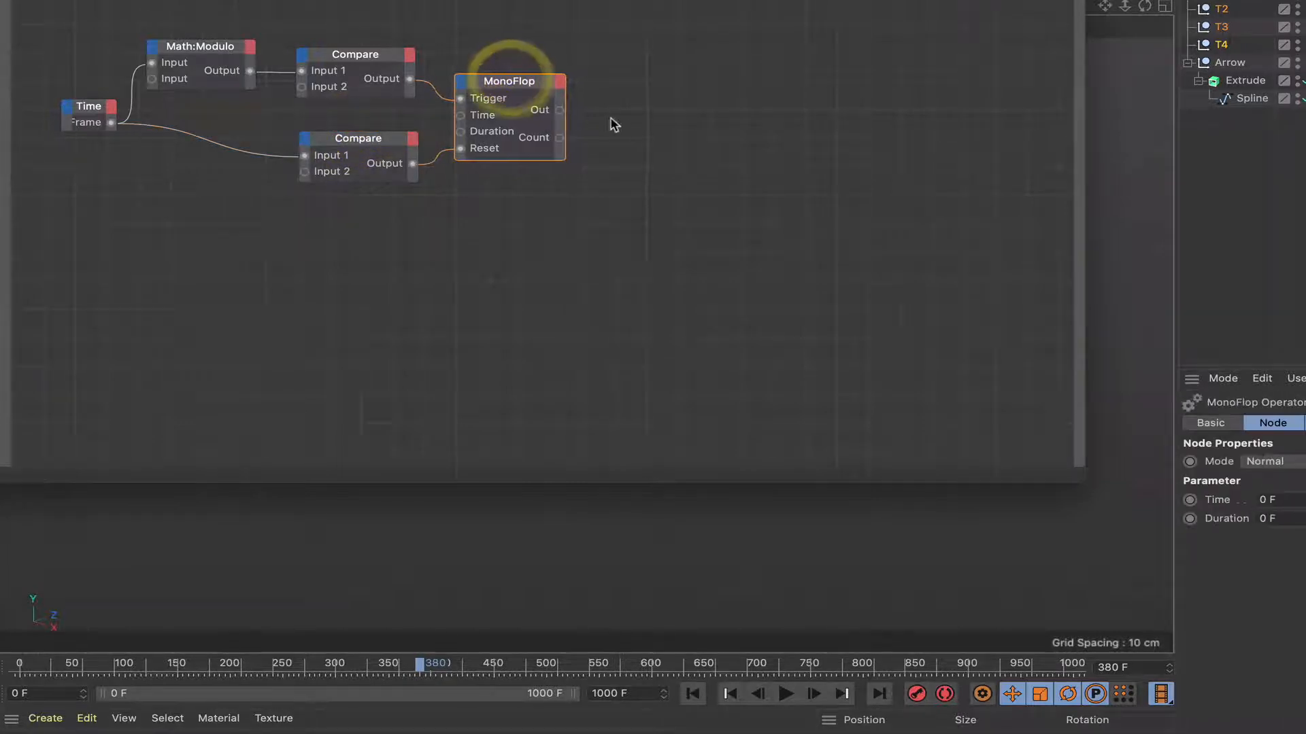
- Add a Condition node and fill its inputs with target objects, including T4
right_click(612, 125)
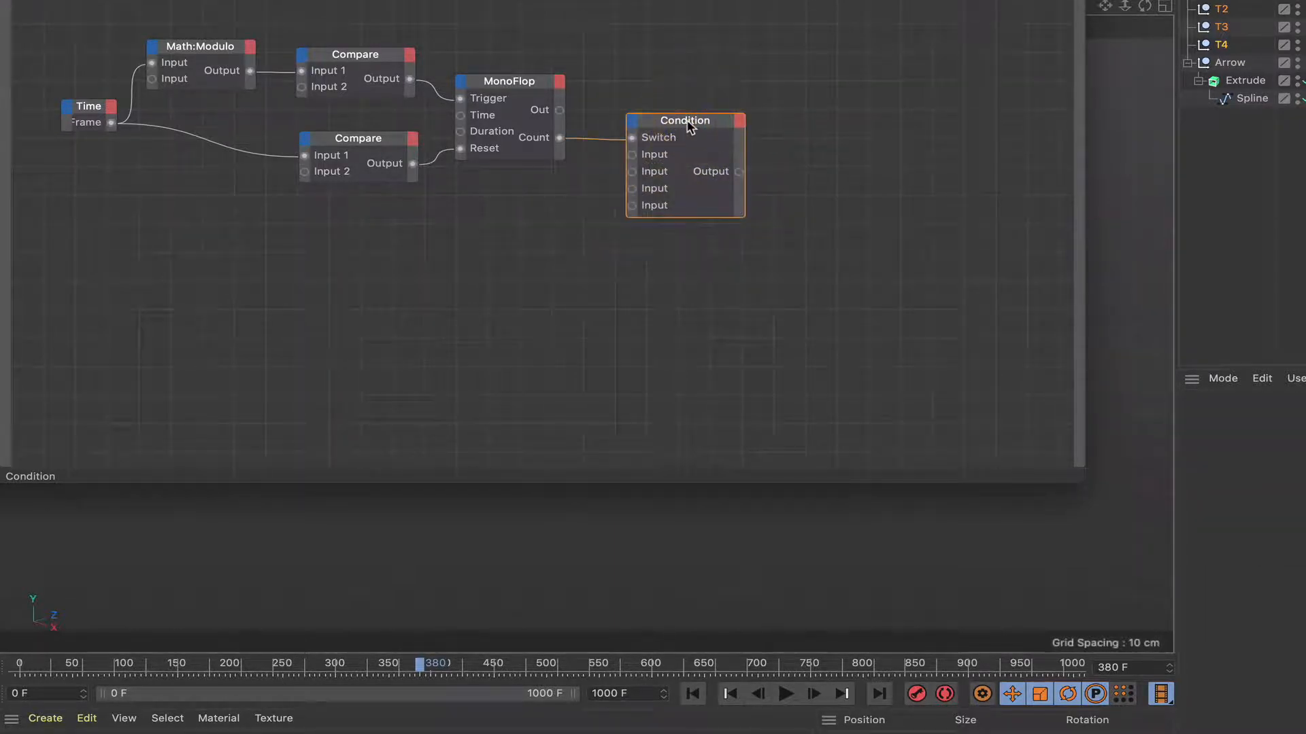
drag(684, 121, 679, 119)
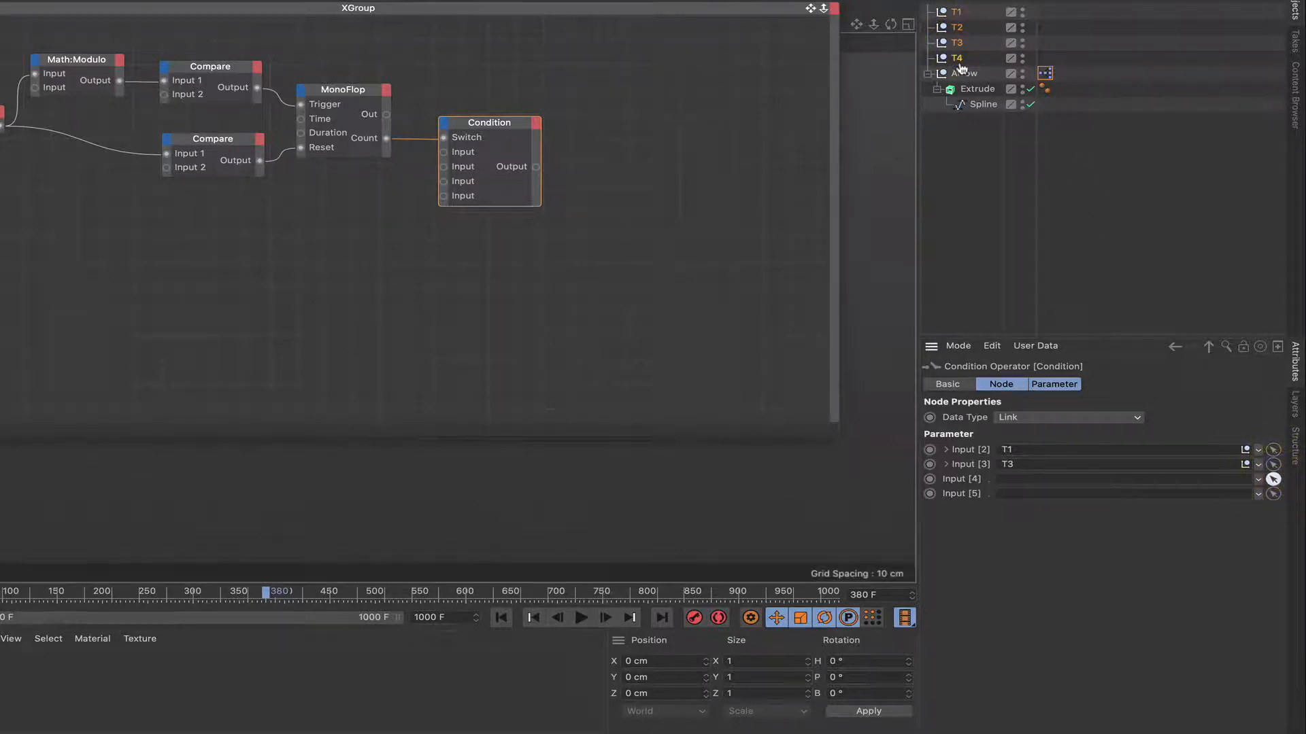
click(1273, 479)
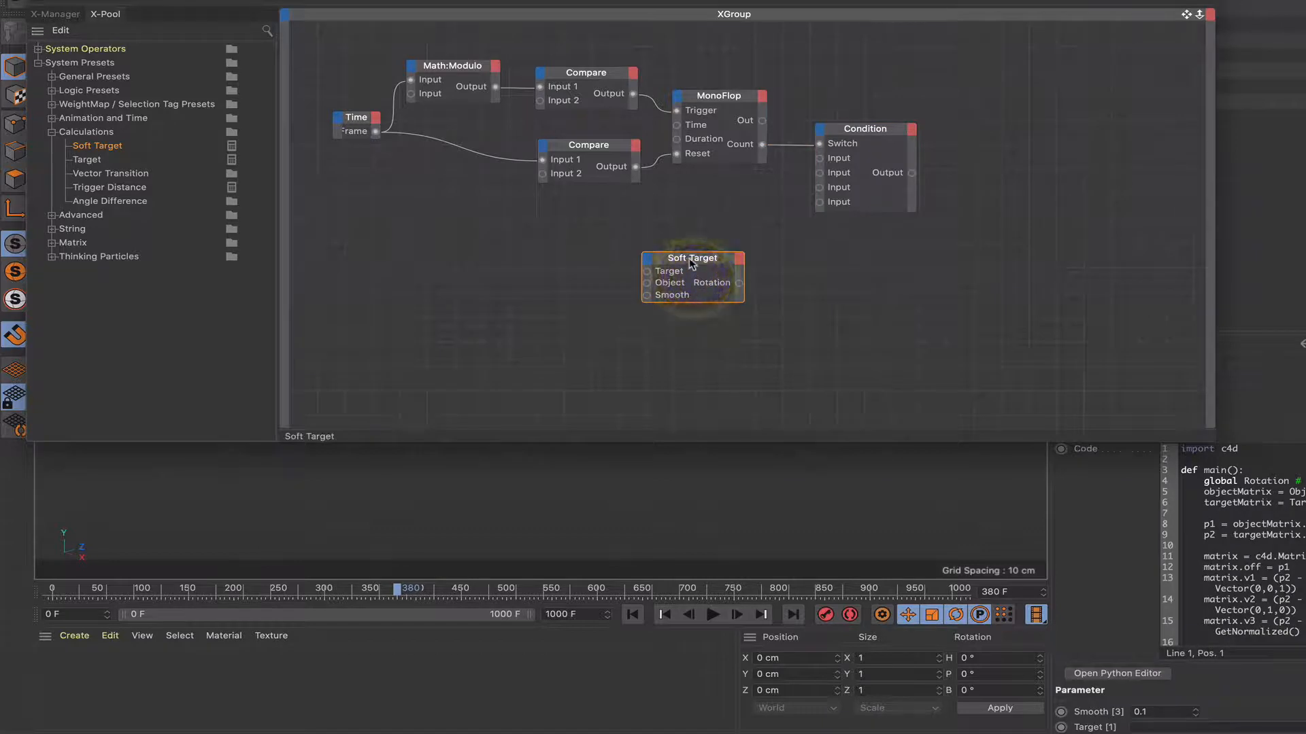
- Add a Soft Target node with the Arrow object linked in, plus an Arrow Rotation node
drag(690, 275, 1024, 179)
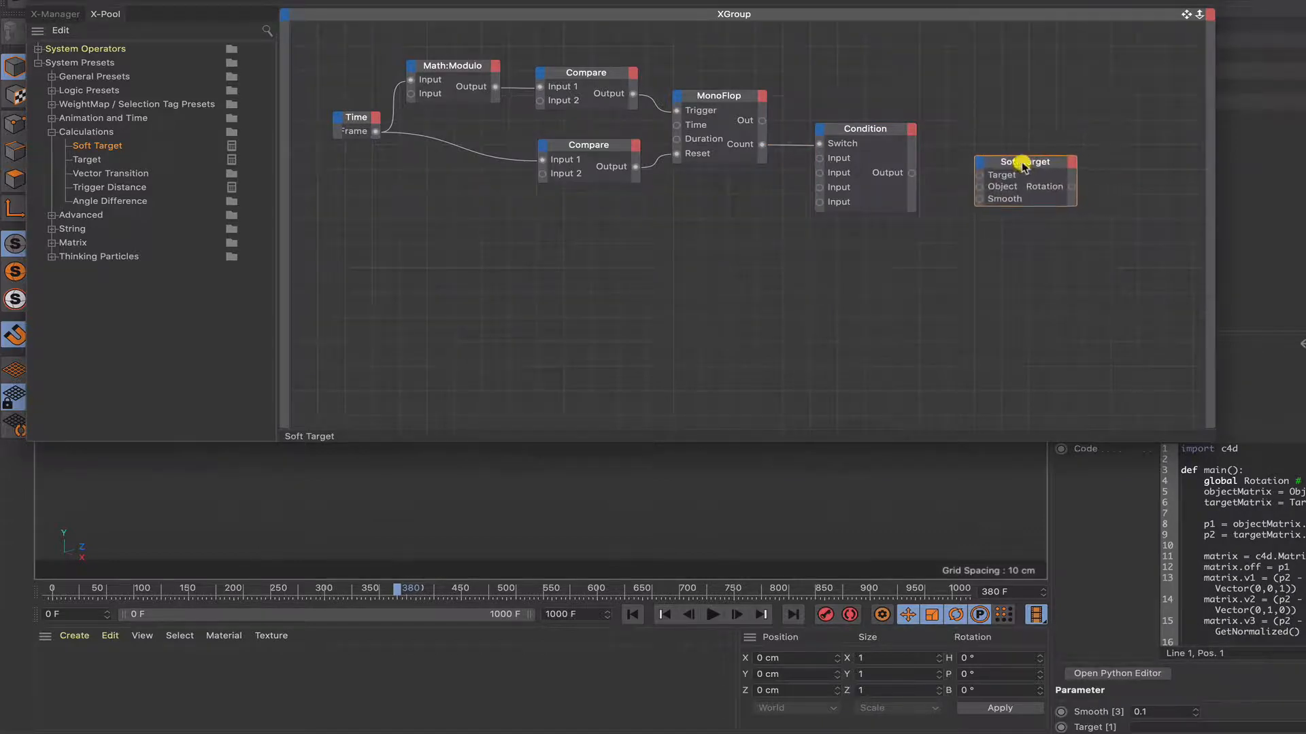
drag(910, 172, 979, 175)
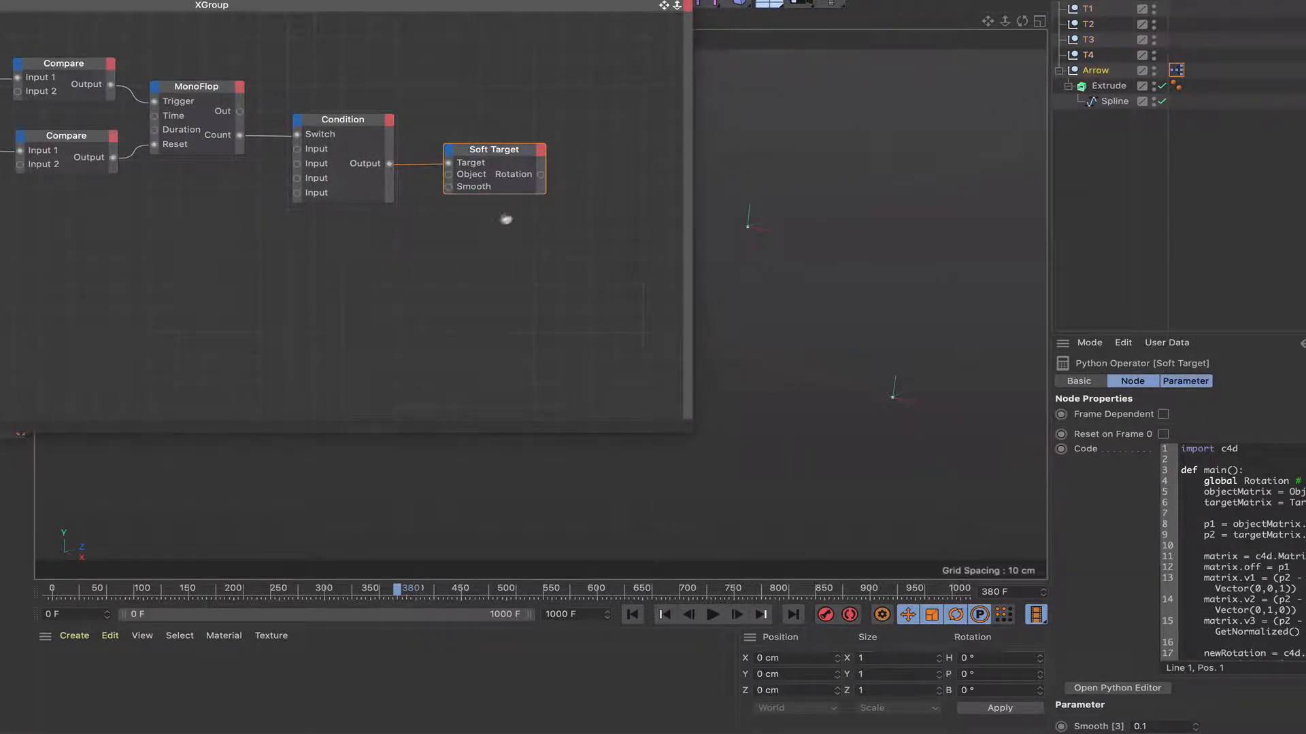
click(368, 242)
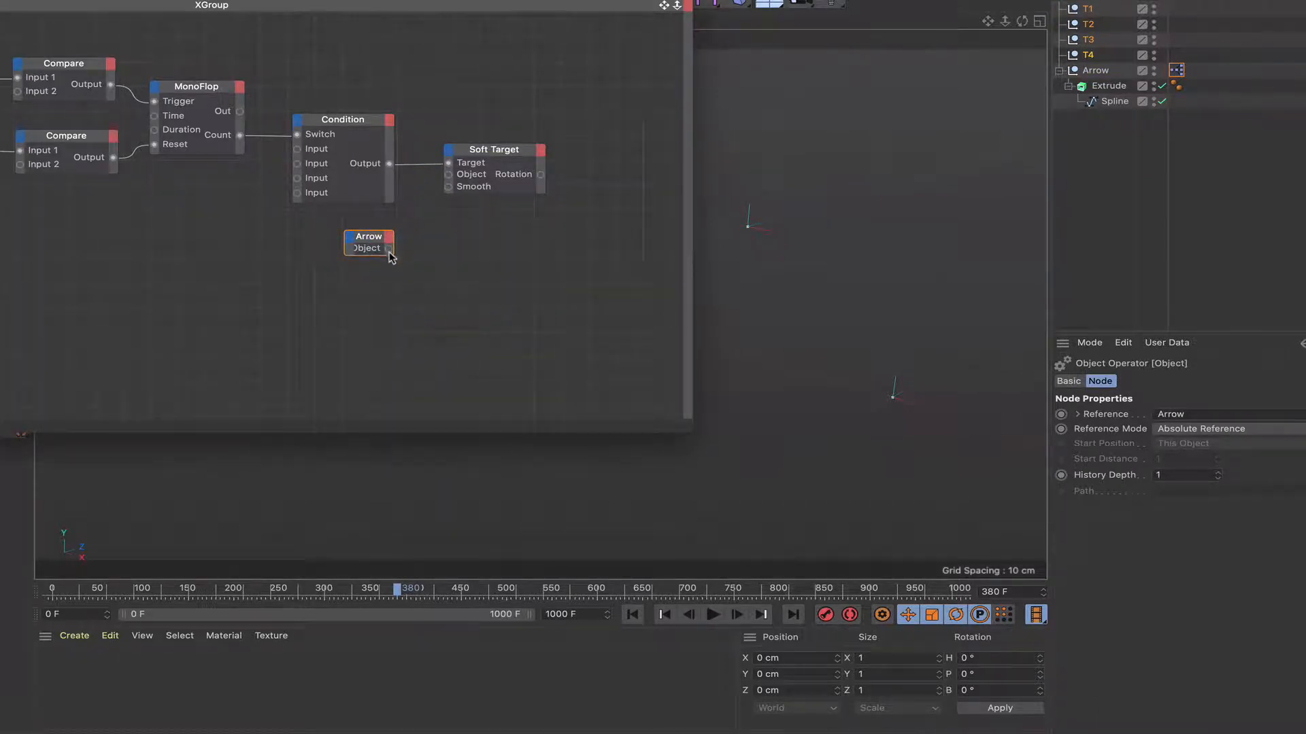
drag(389, 248, 448, 175)
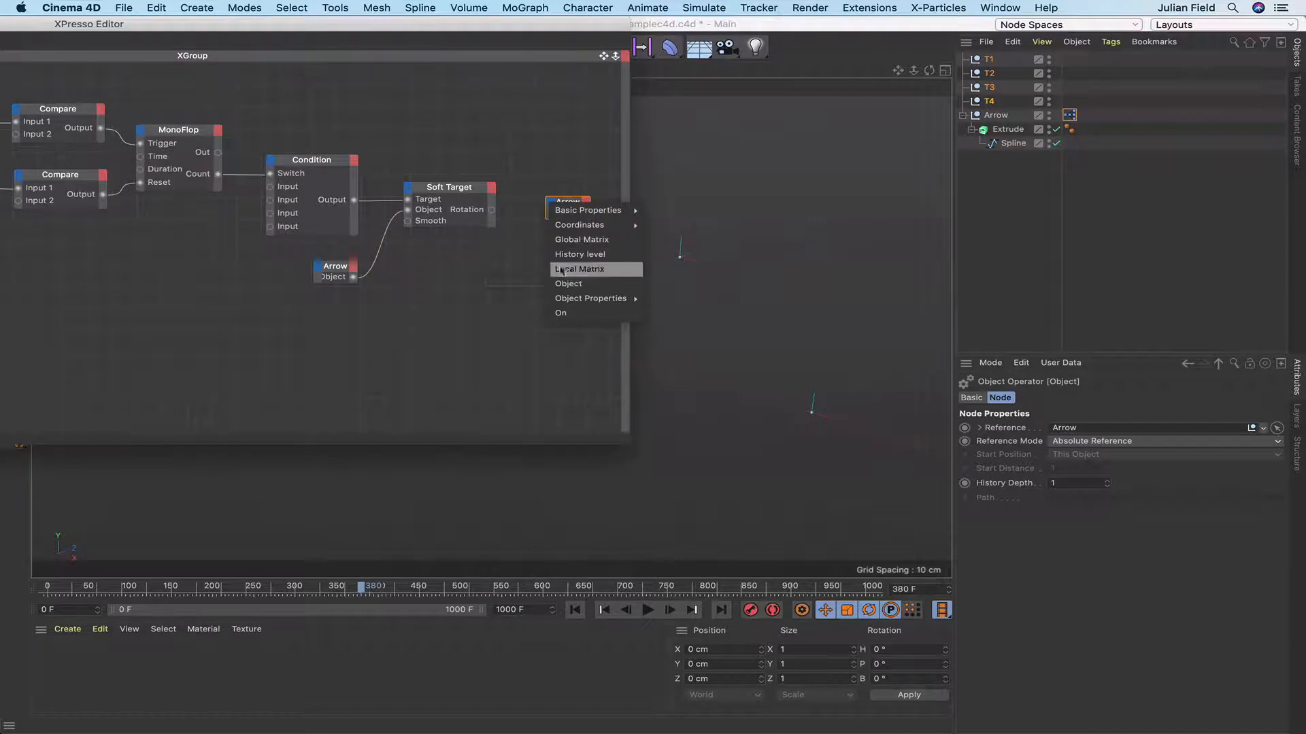
mouse_move(579, 225)
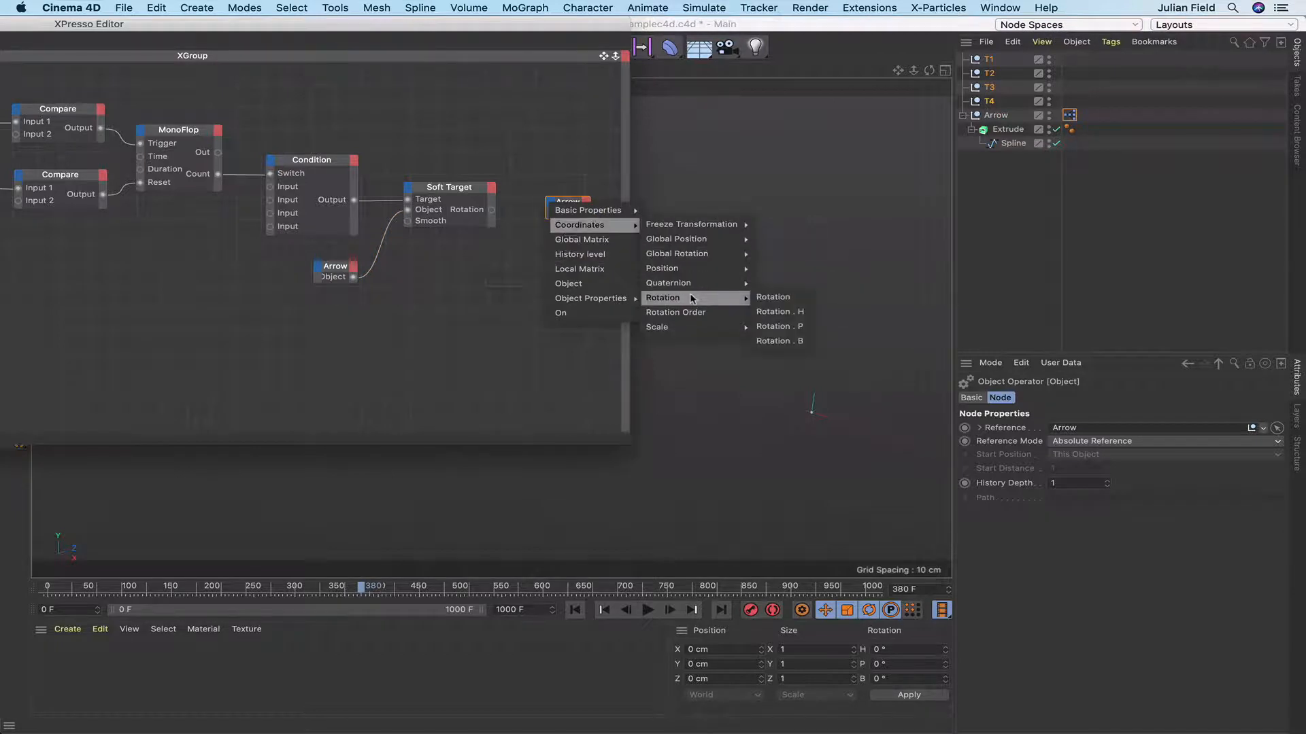
click(771, 297)
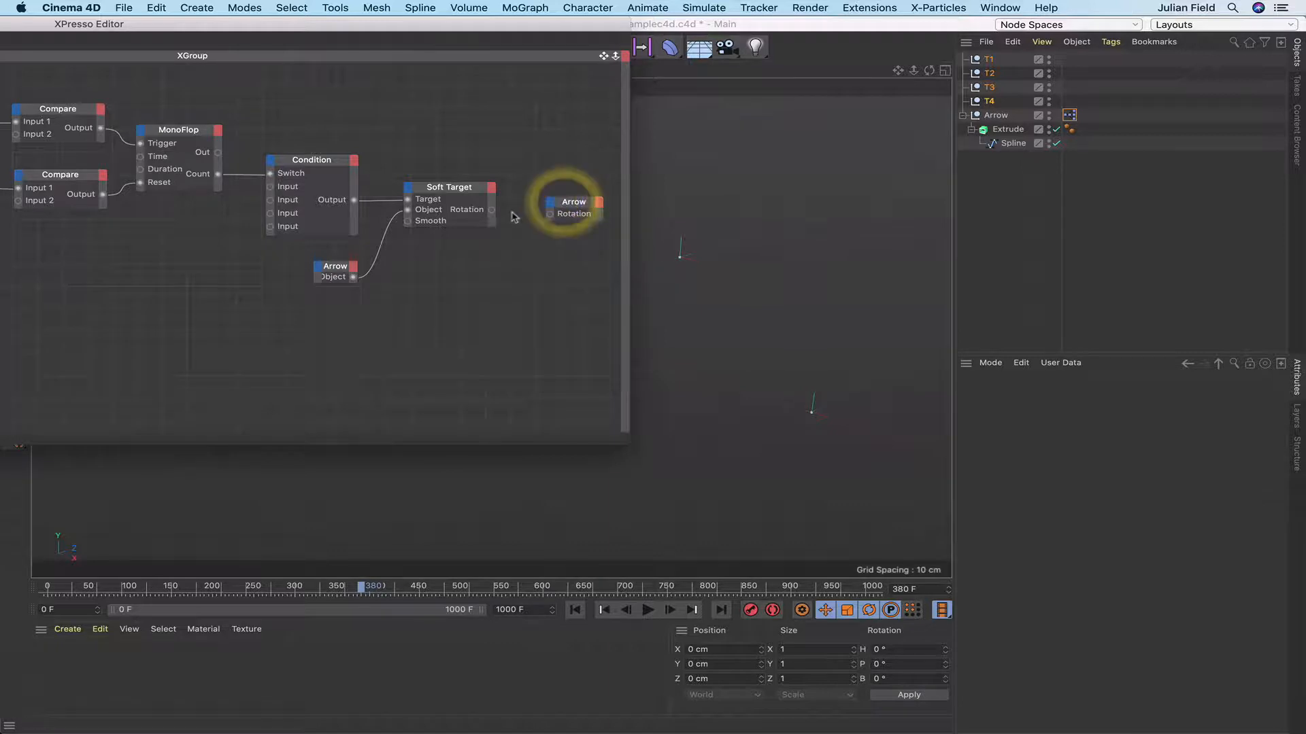
mouse_move(550, 213)
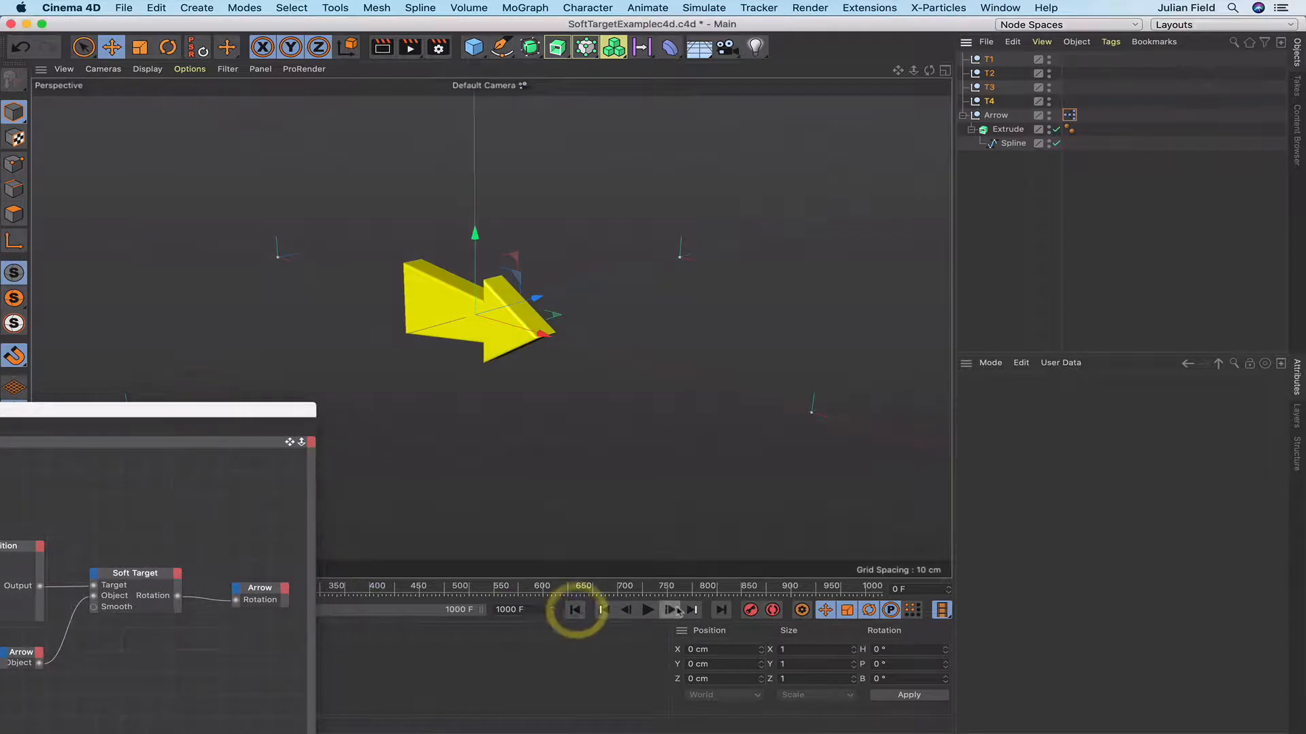
- Return the timeline to the first frame for playback of the arrow turning
click(648, 609)
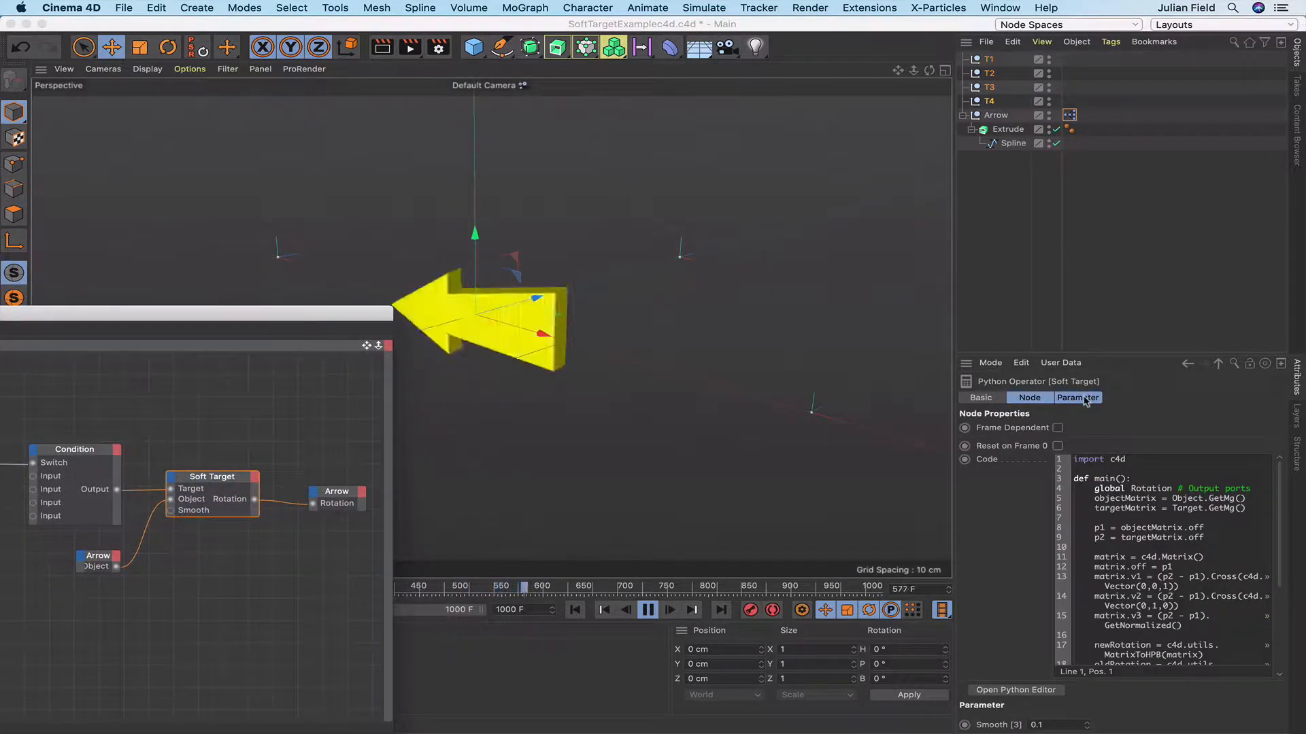
- Set the Soft Target's Smooth to 0.3, then stop and restart playback
click(1077, 397)
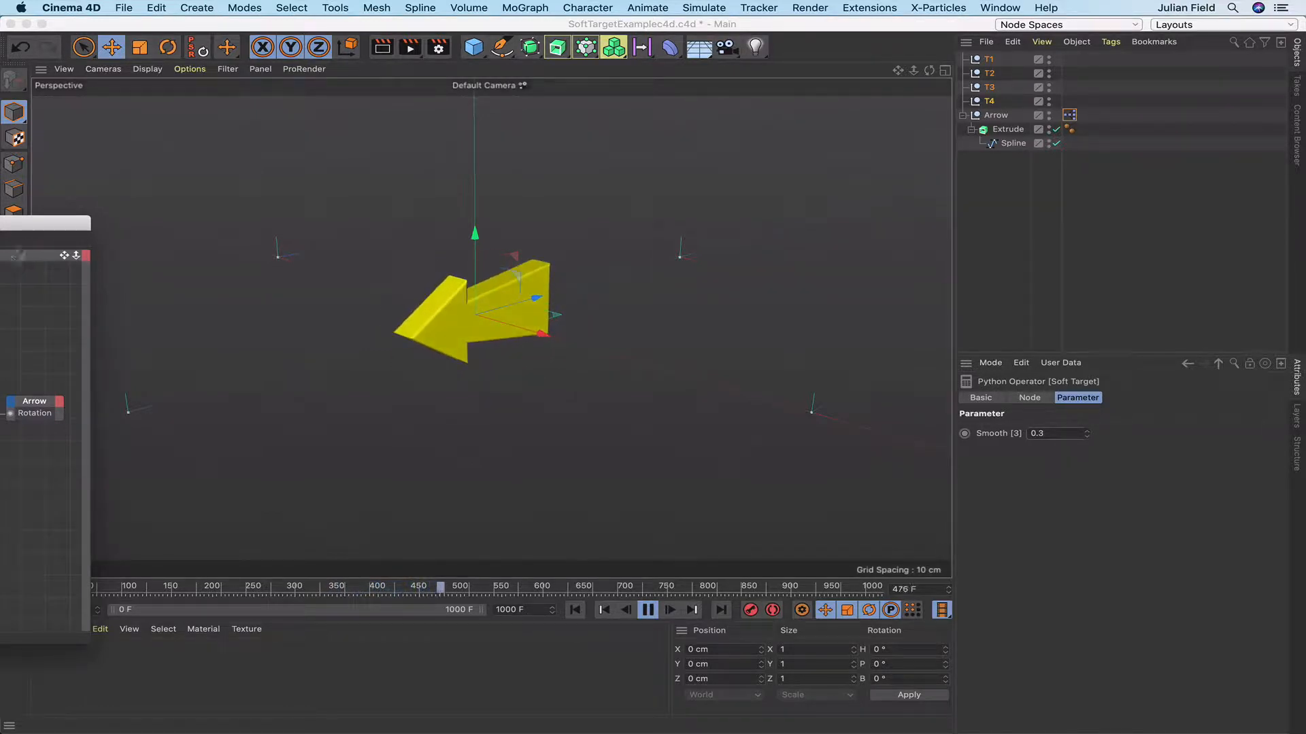
click(647, 610)
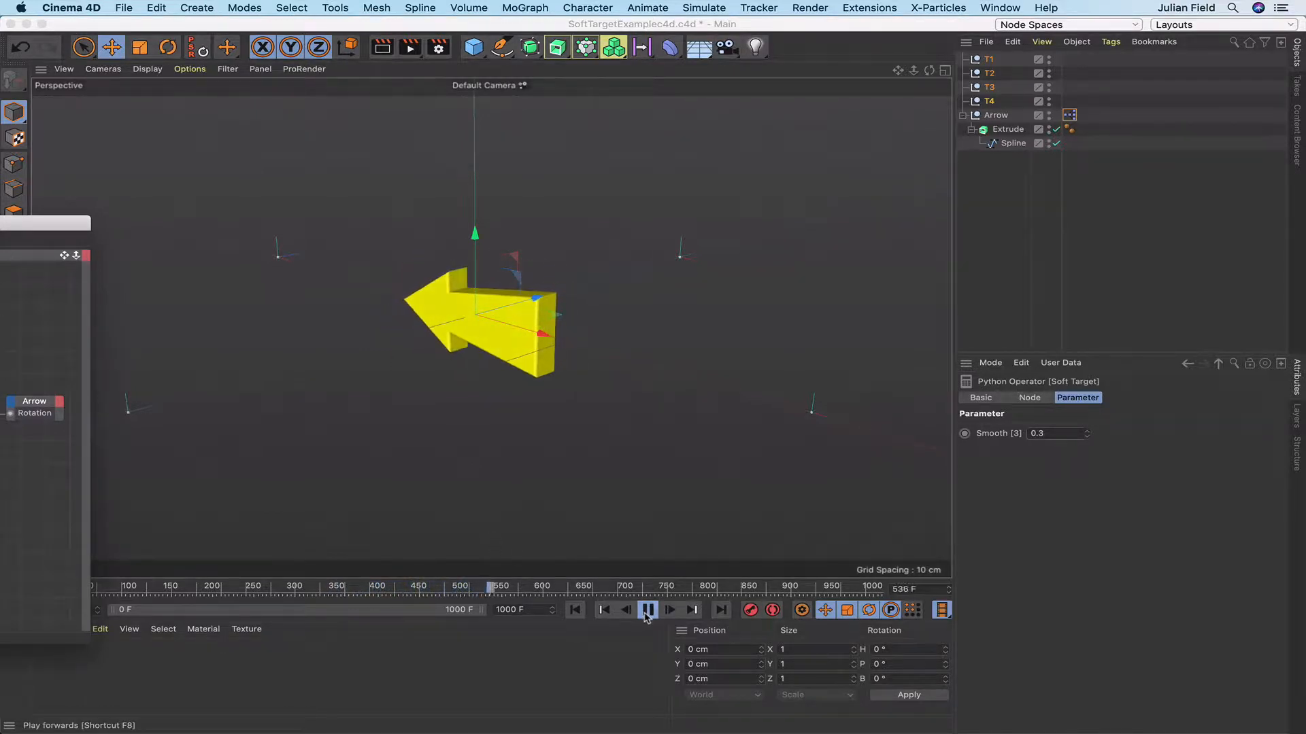
click(648, 609)
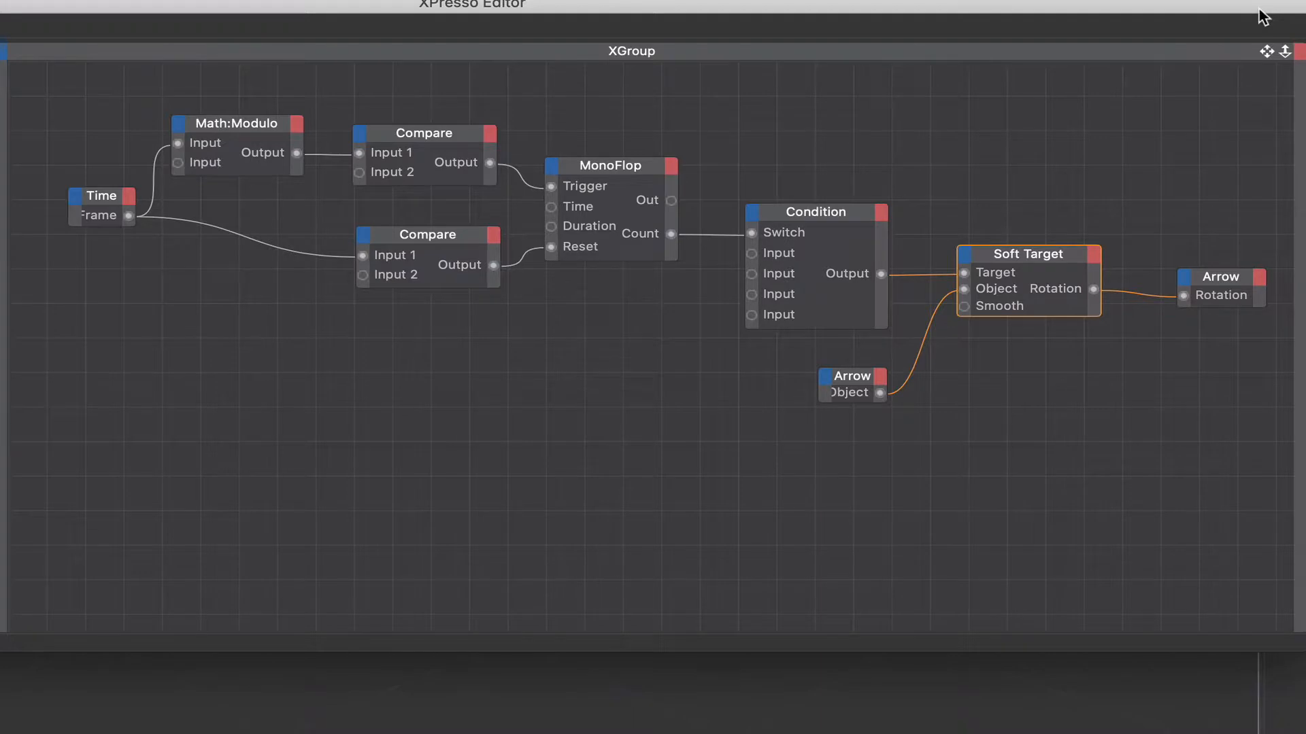
mouse_move(1101, 48)
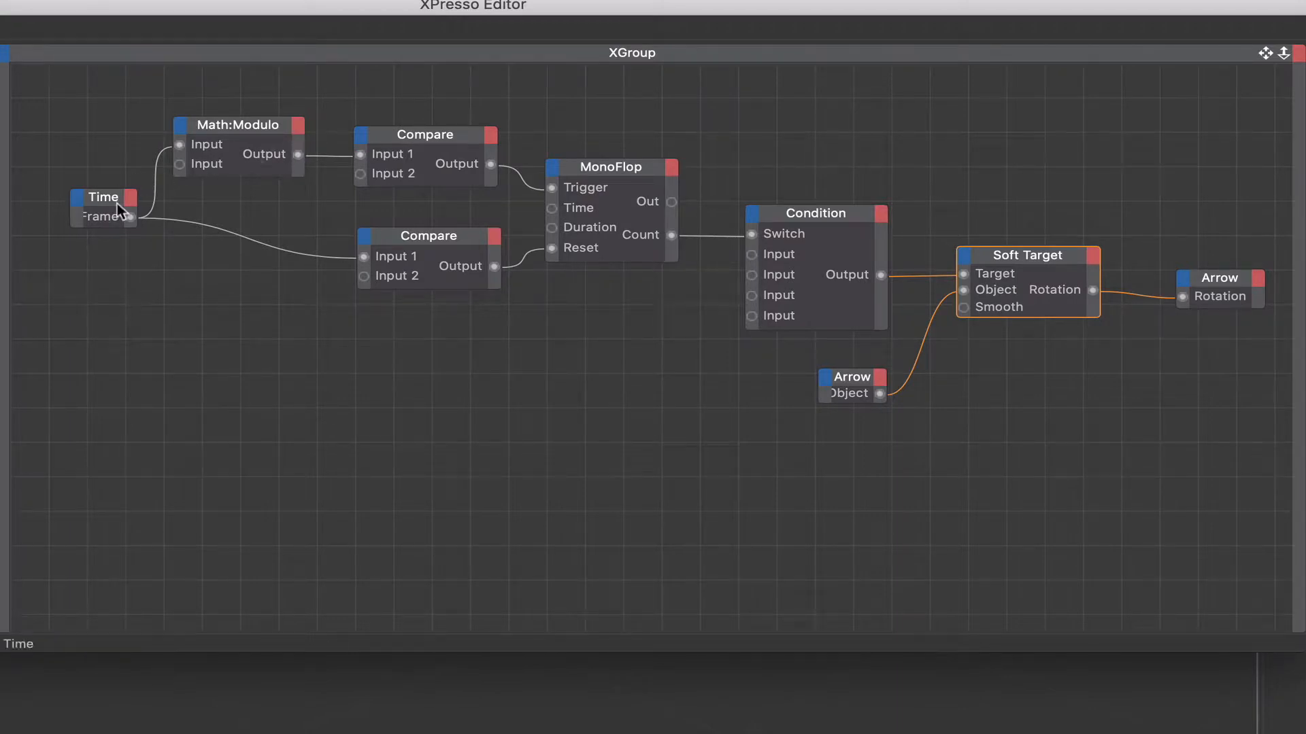
mouse_move(391, 154)
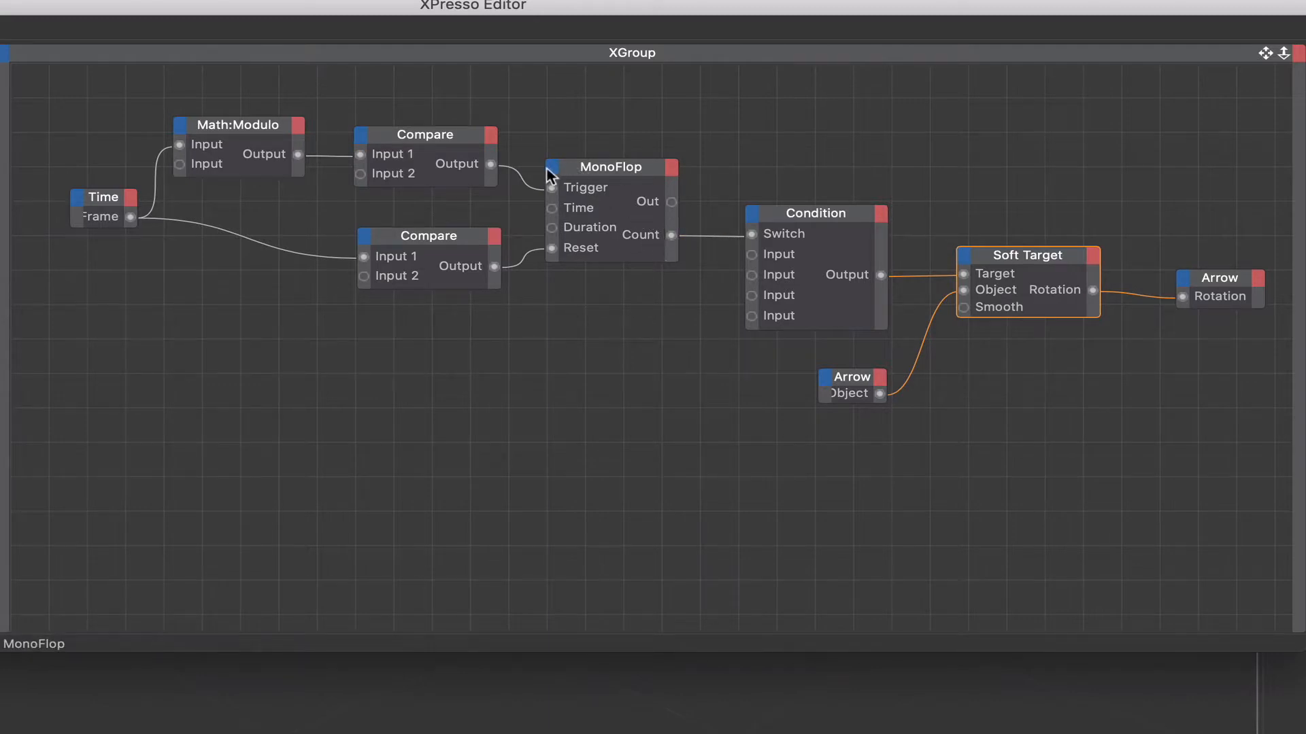
mouse_move(695, 263)
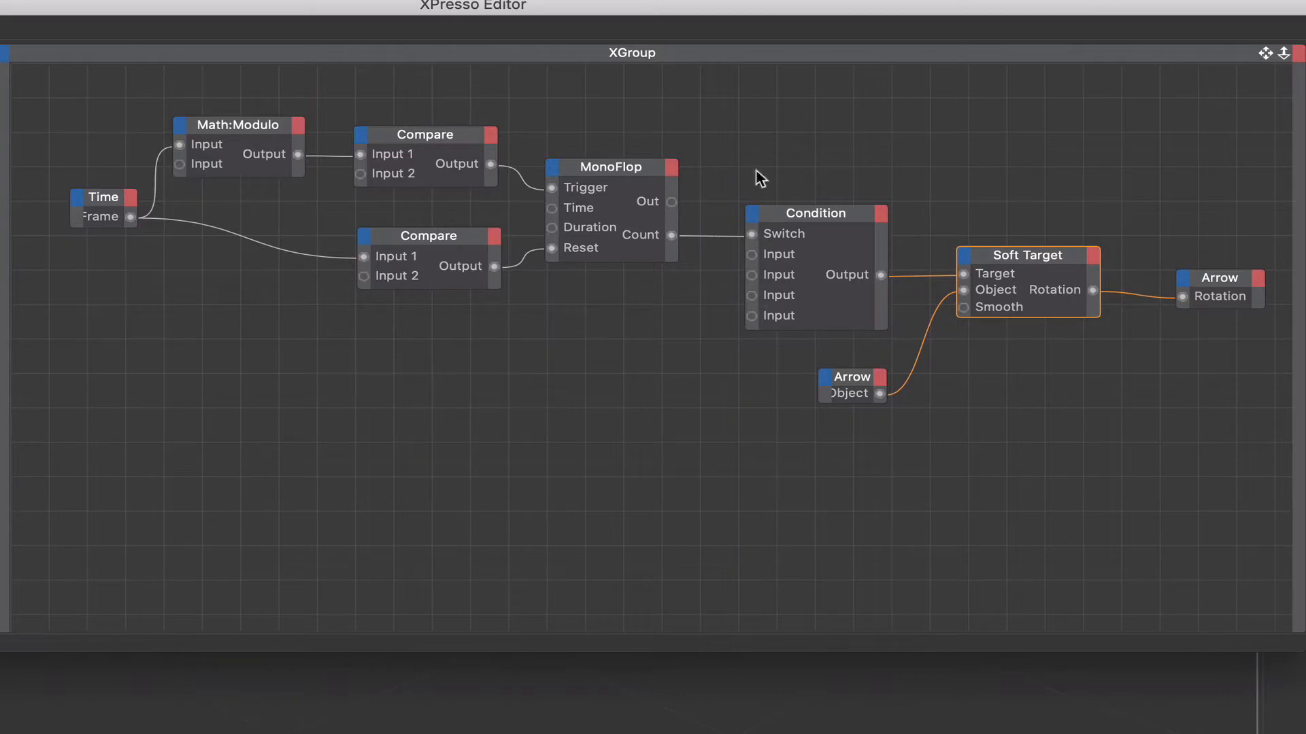
mouse_move(815, 222)
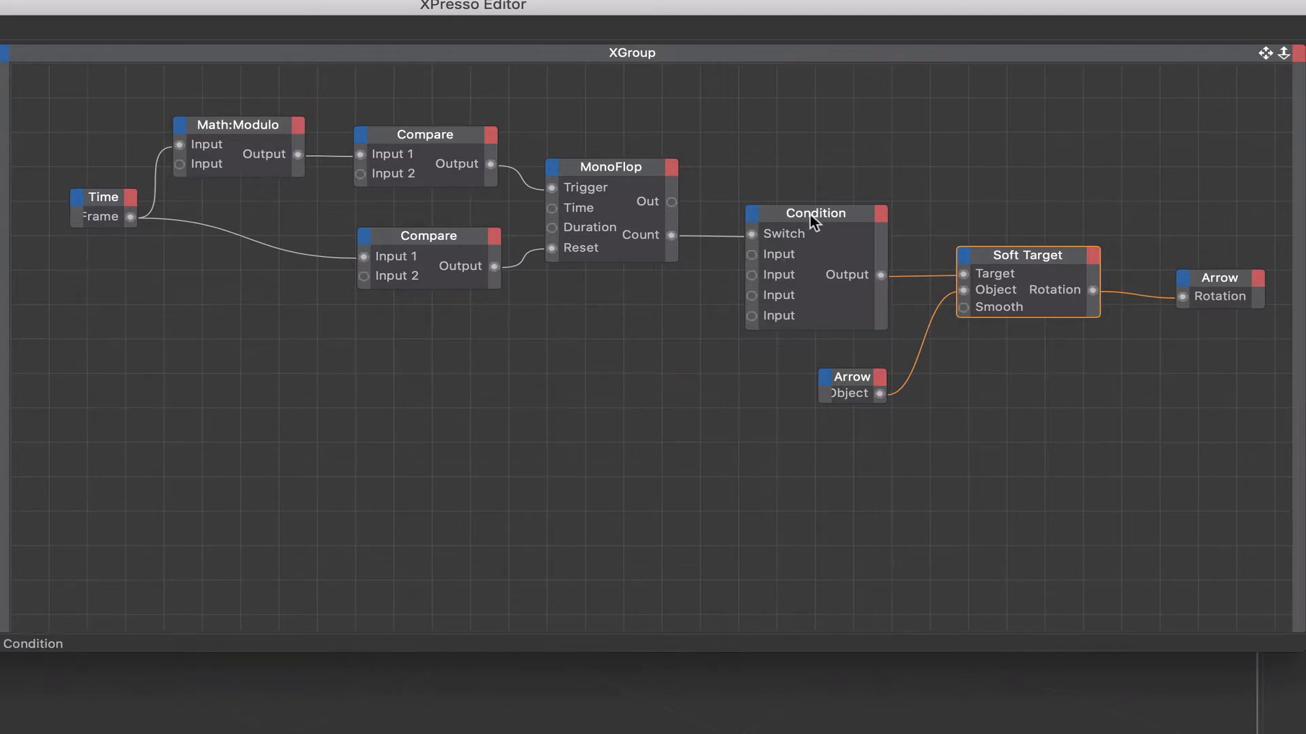
click(816, 213)
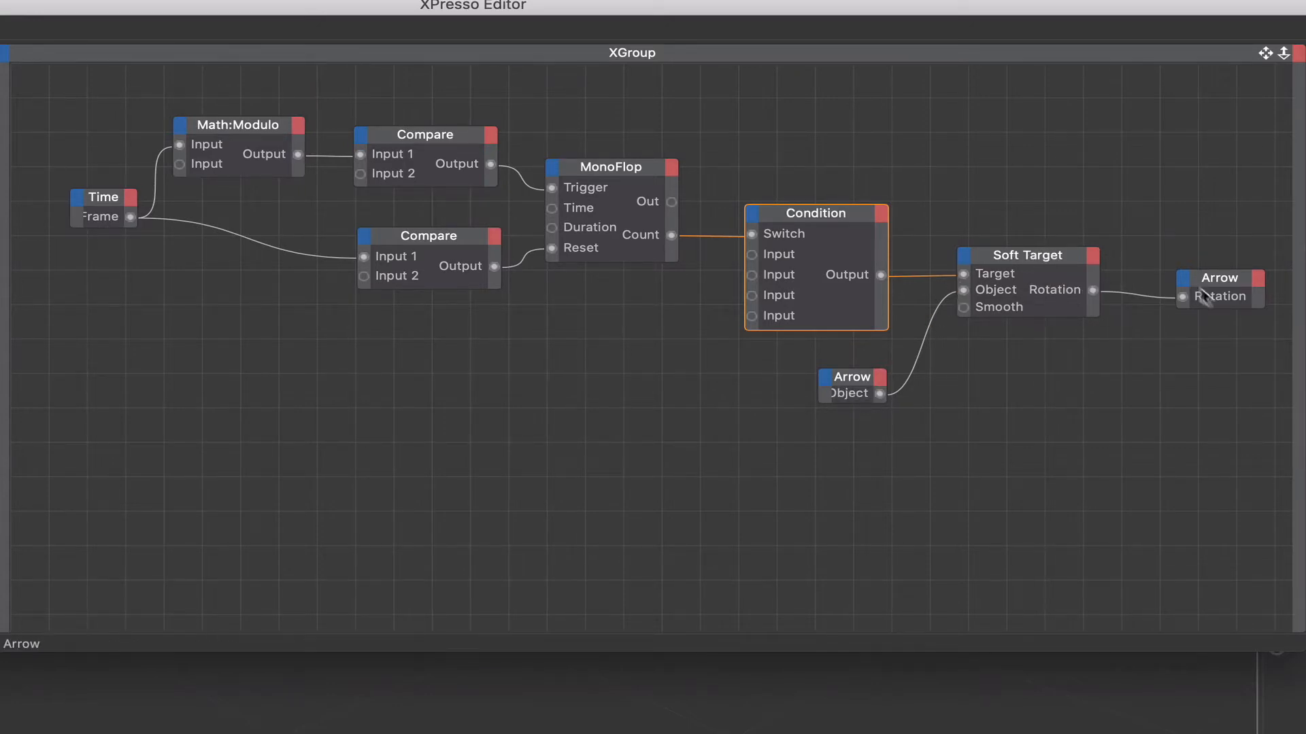
mouse_move(1024, 289)
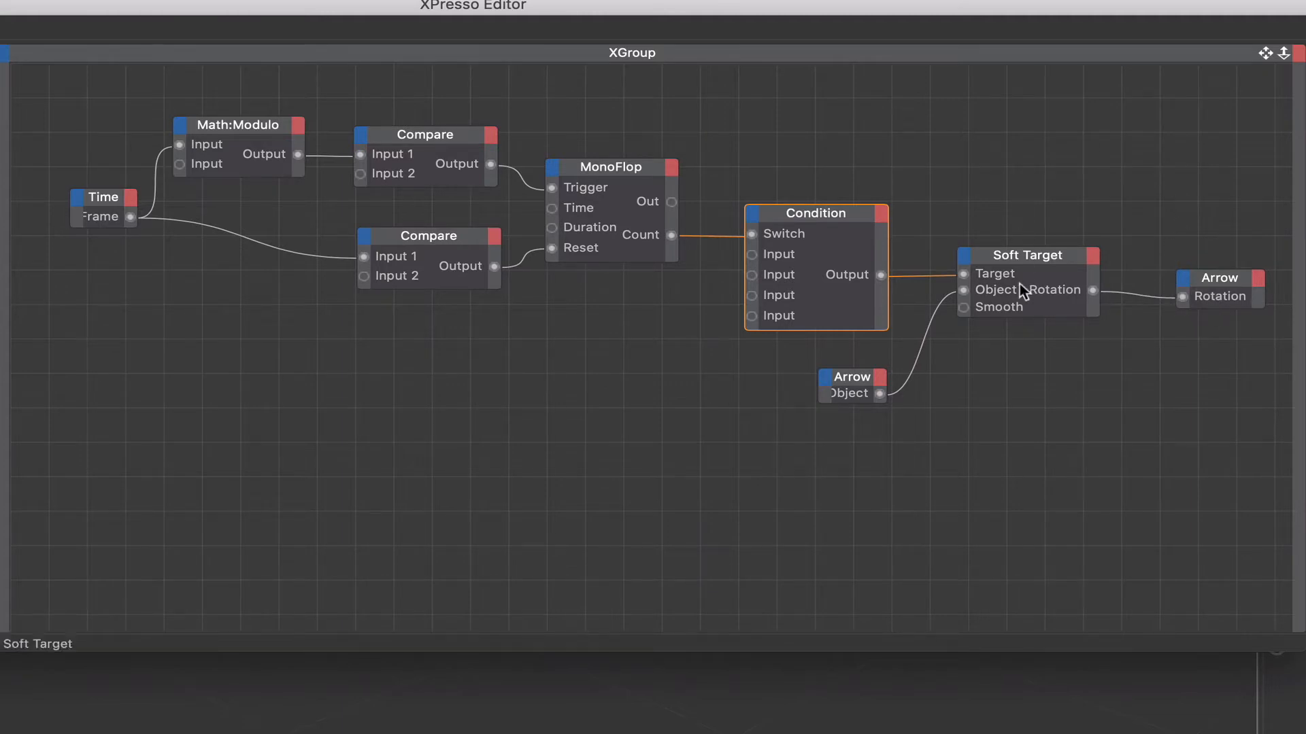
mouse_move(1051, 7)
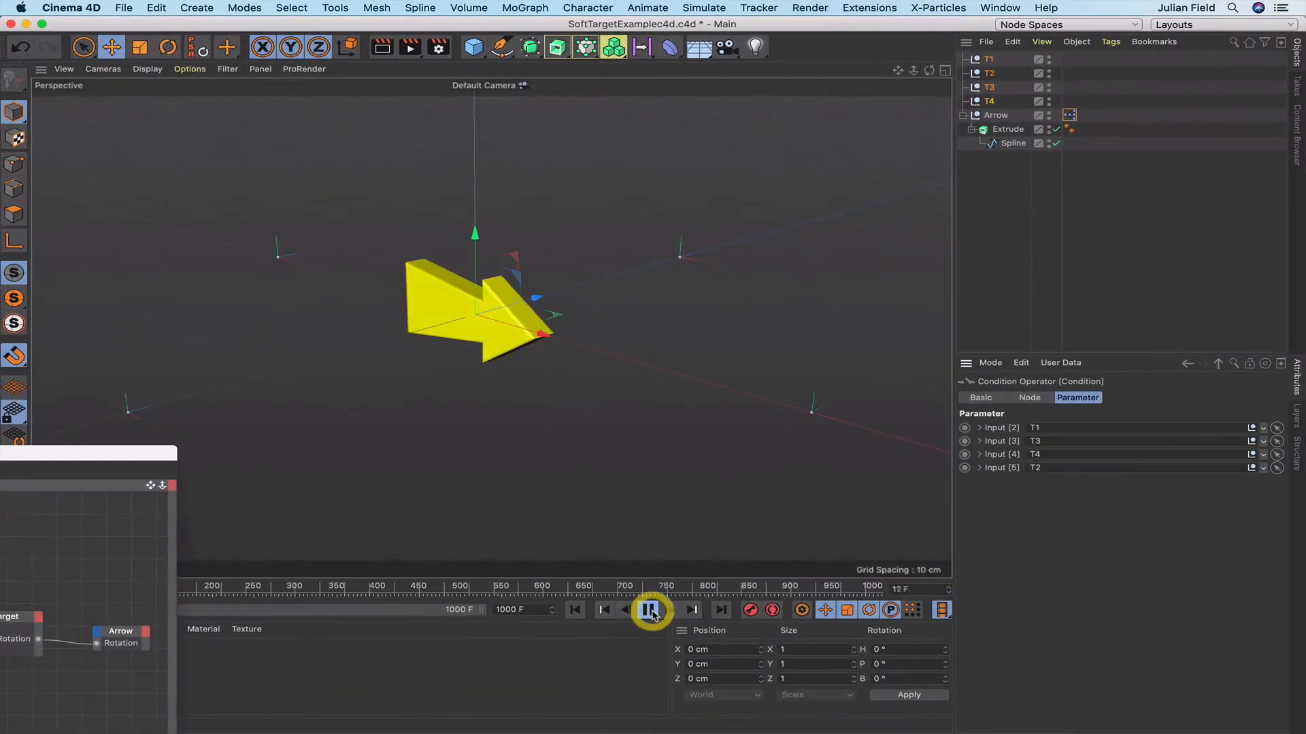
- Start timeline playback and watch the arrow swing between targets past frame 250
click(649, 609)
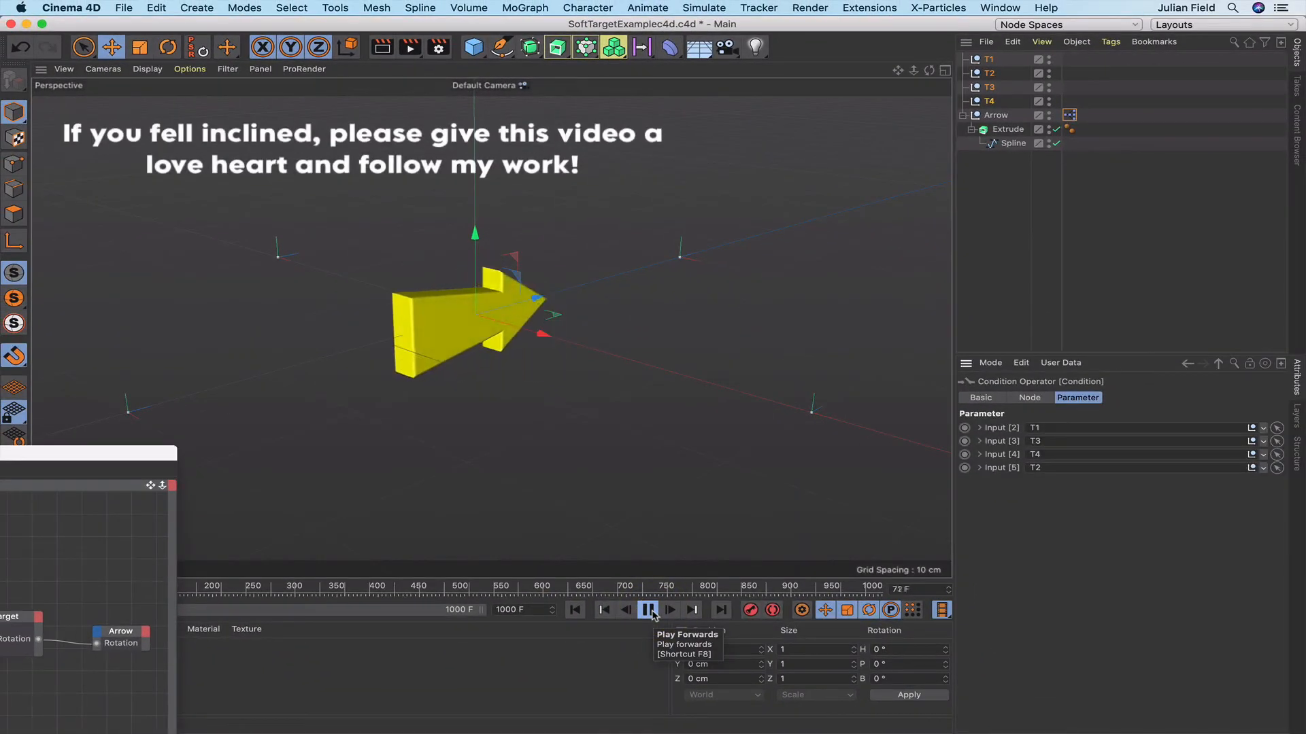
click(649, 610)
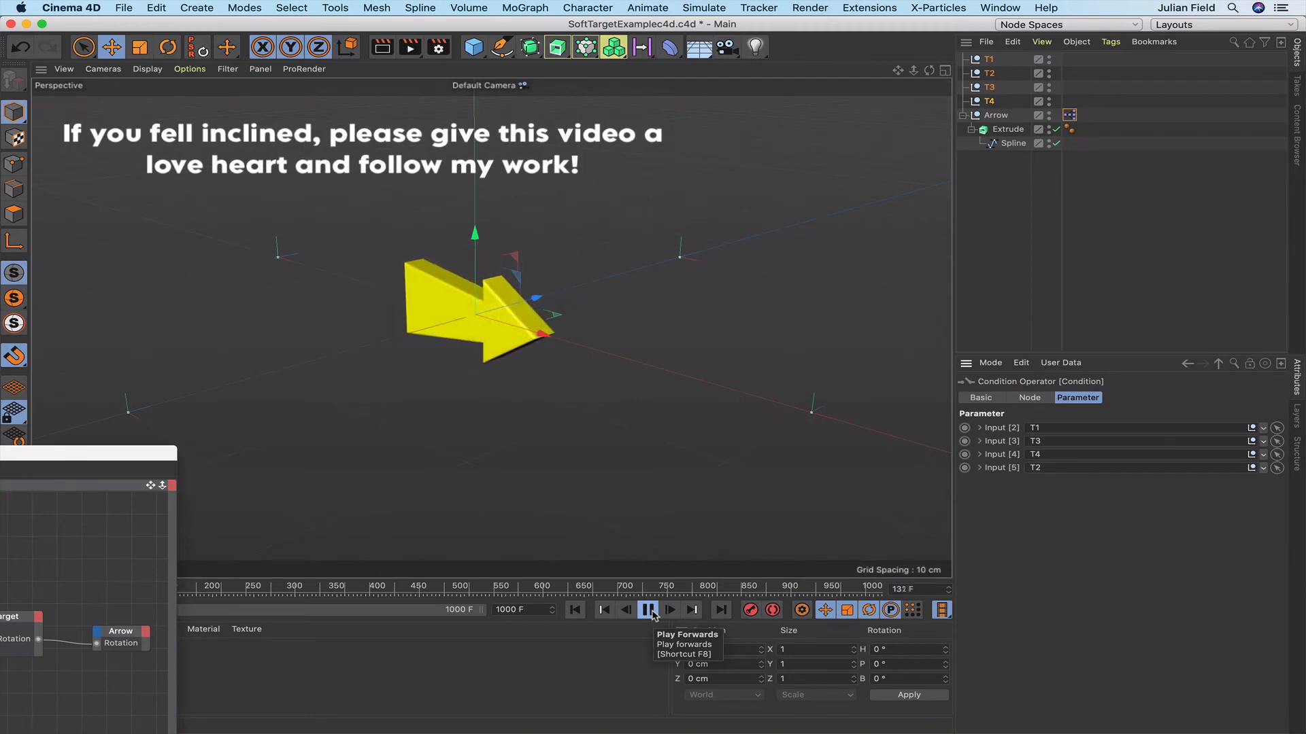
click(649, 610)
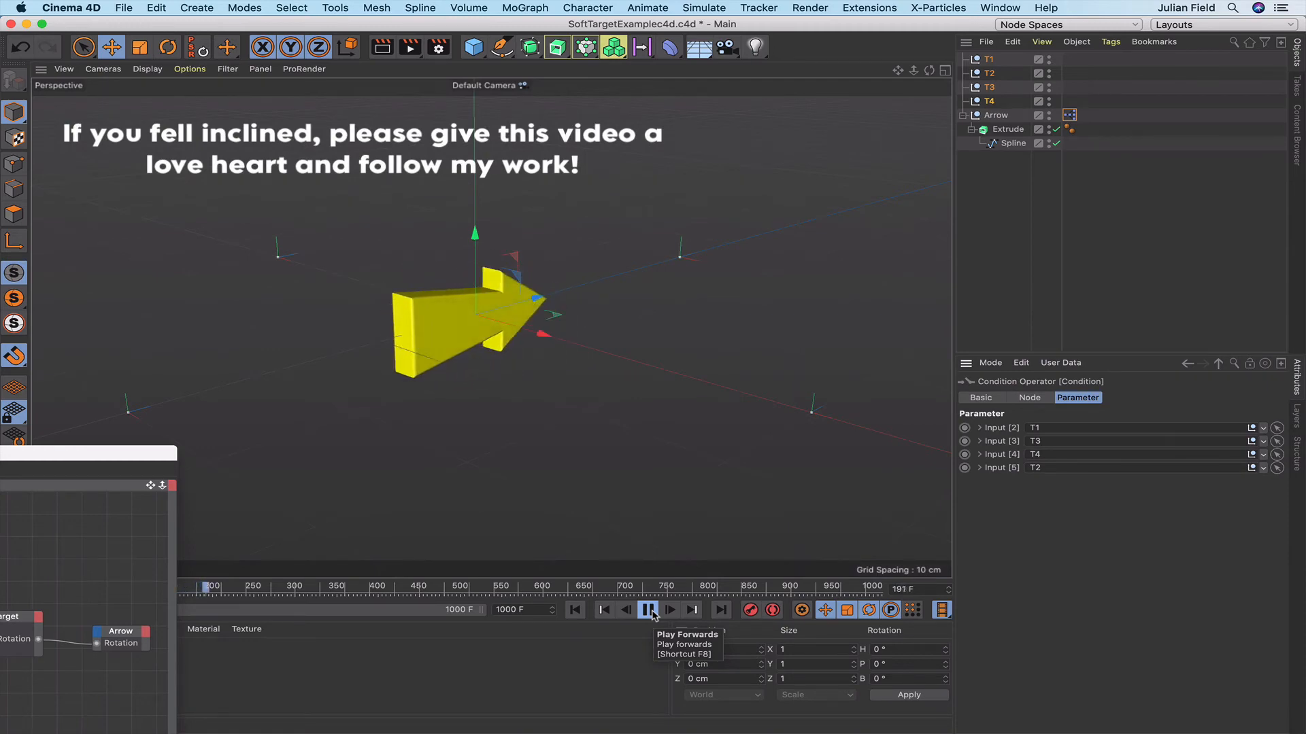
click(649, 611)
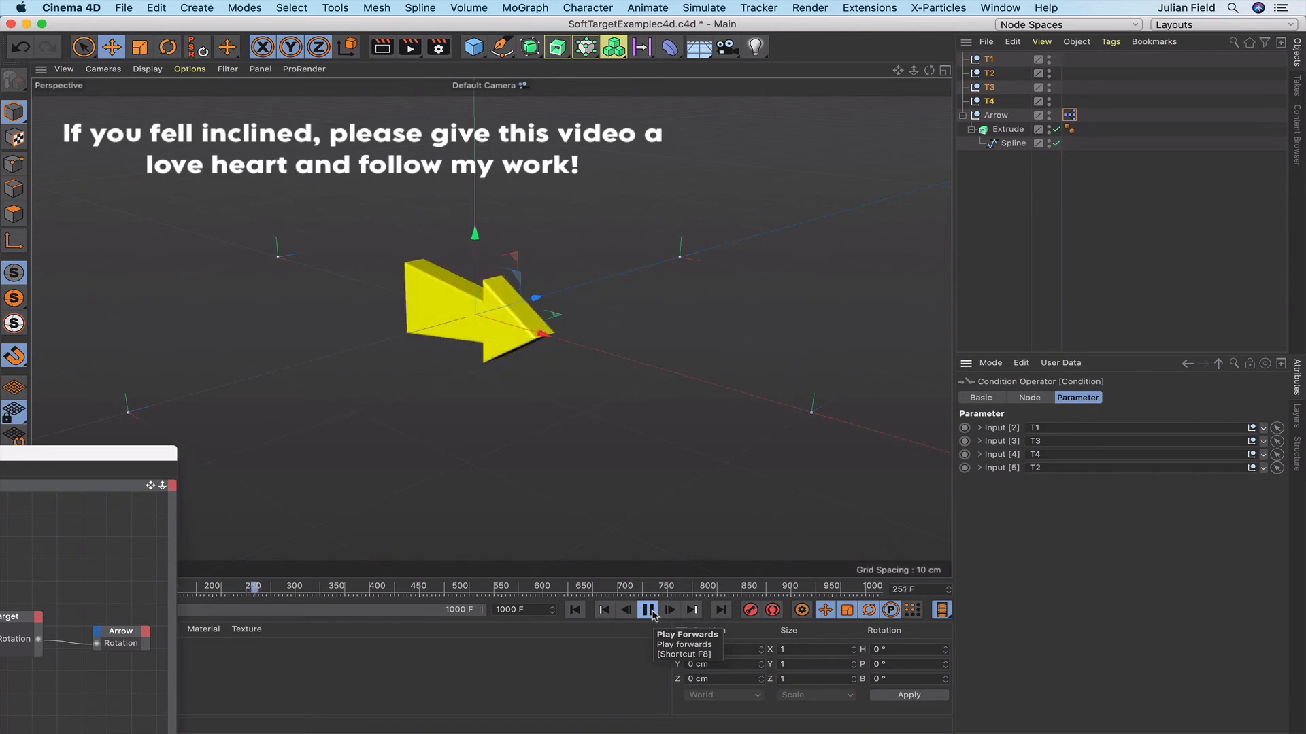